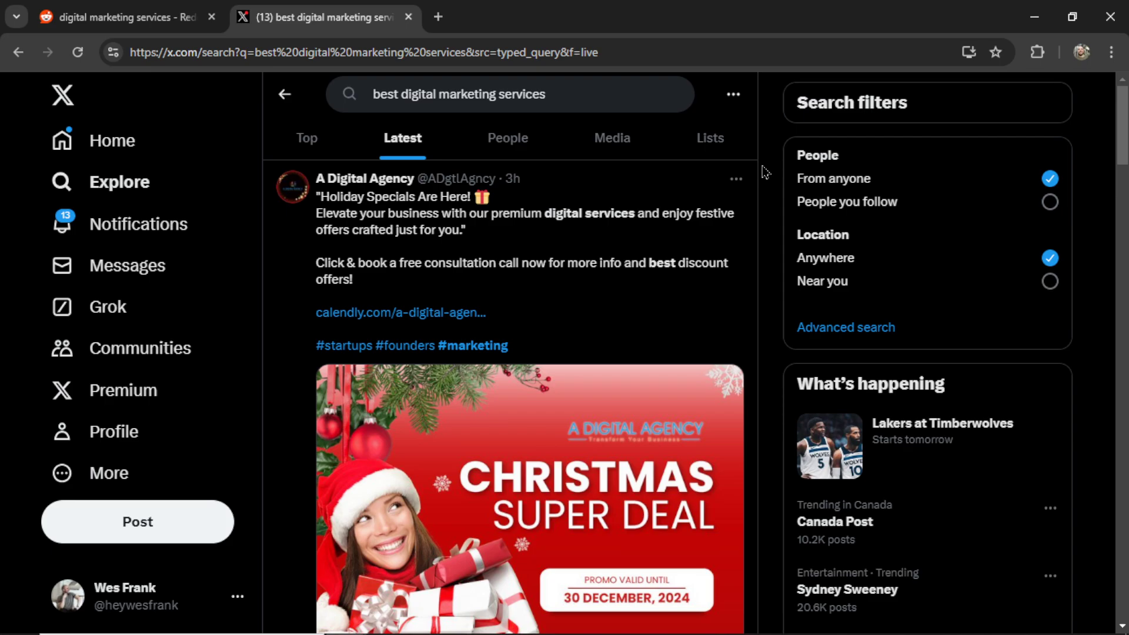
Step: Scroll through the Reddit search results for 'digital marketing services'
{"action": "left_click", "coordinate": [407, 17]}
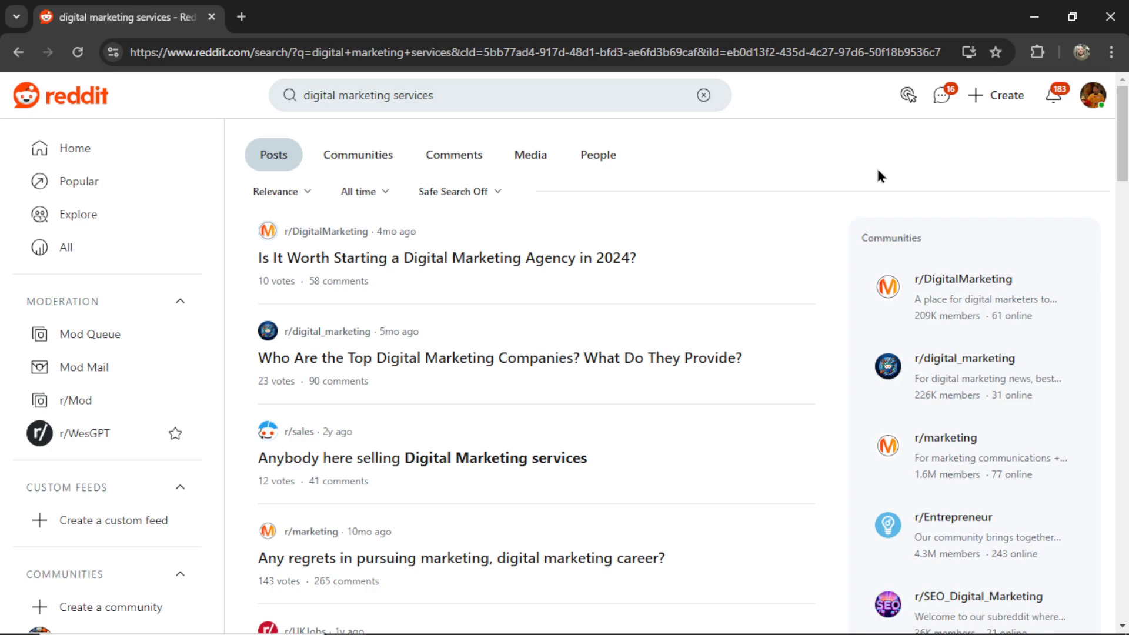
{"action": "scroll", "scroll_direction": "down", "scroll_amount": 3}
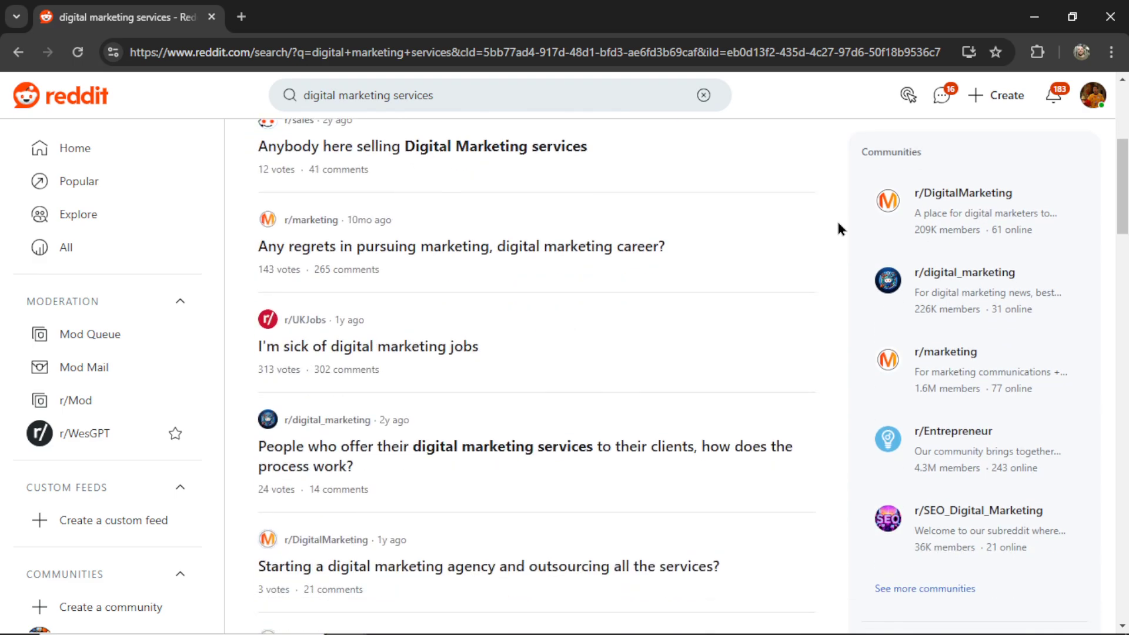
{"action": "scroll", "scroll_direction": "down", "scroll_amount": 3}
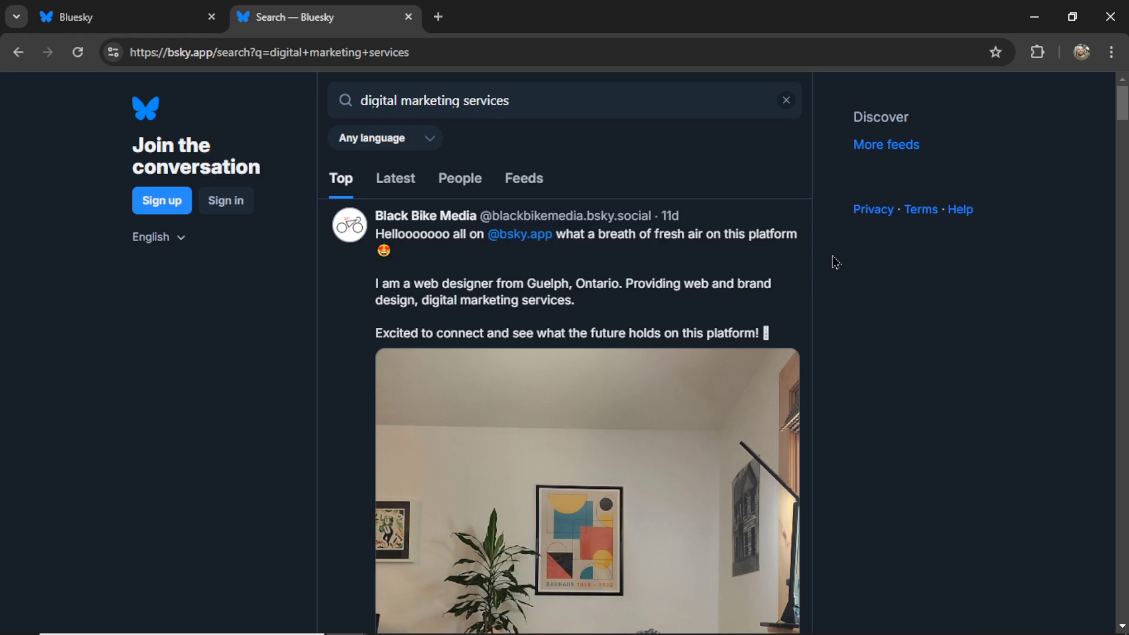
{"action": "scroll", "scroll_direction": "down", "scroll_amount": 3}
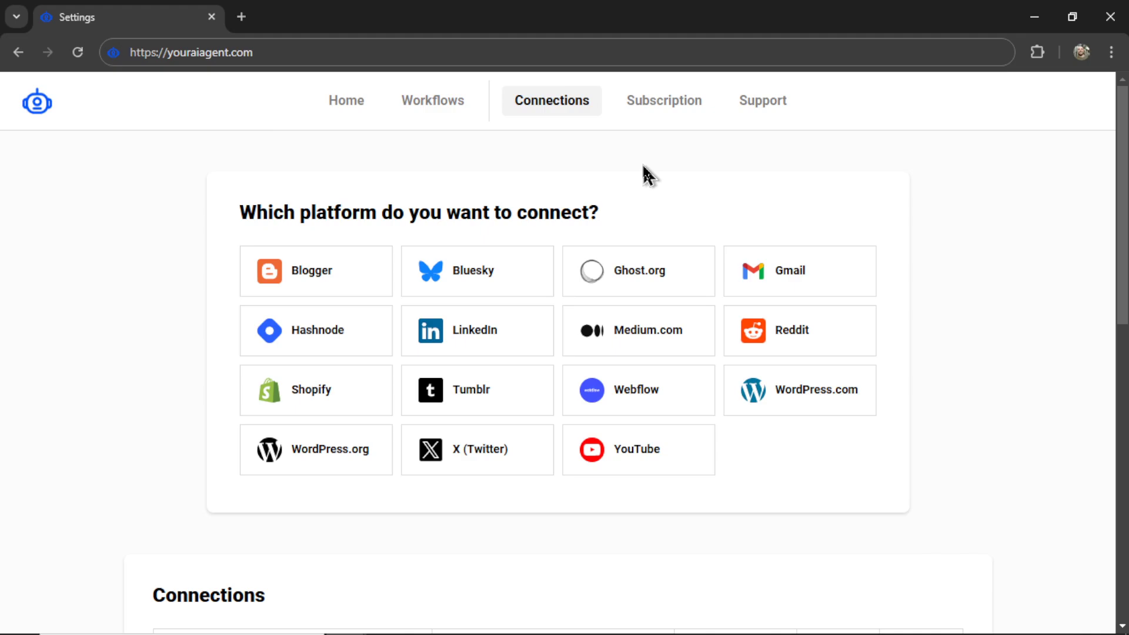
{"action": "mouse_move", "coordinate": [932, 227]}
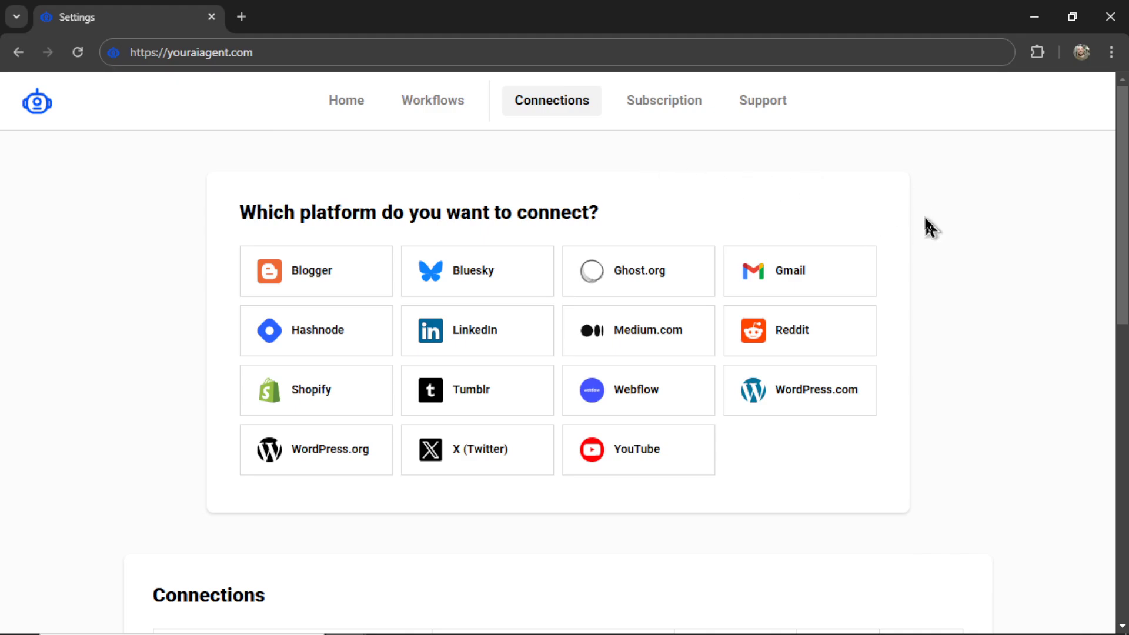
{"action": "mouse_move", "coordinate": [961, 419]}
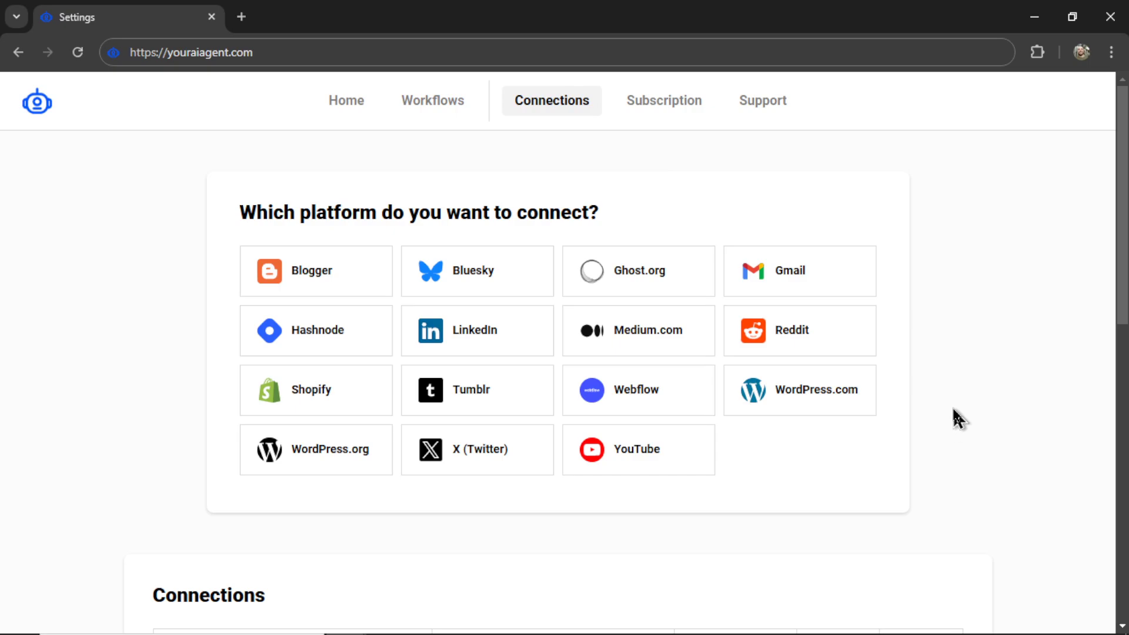
{"action": "mouse_move", "coordinate": [906, 505]}
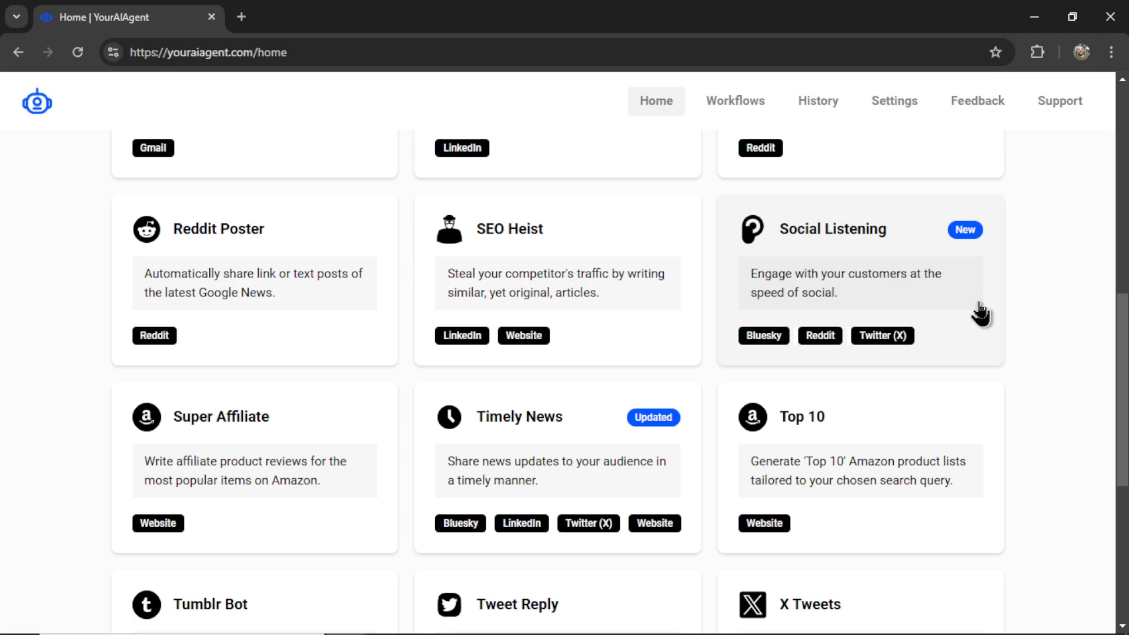
{"action": "left_click", "coordinate": [894, 101]}
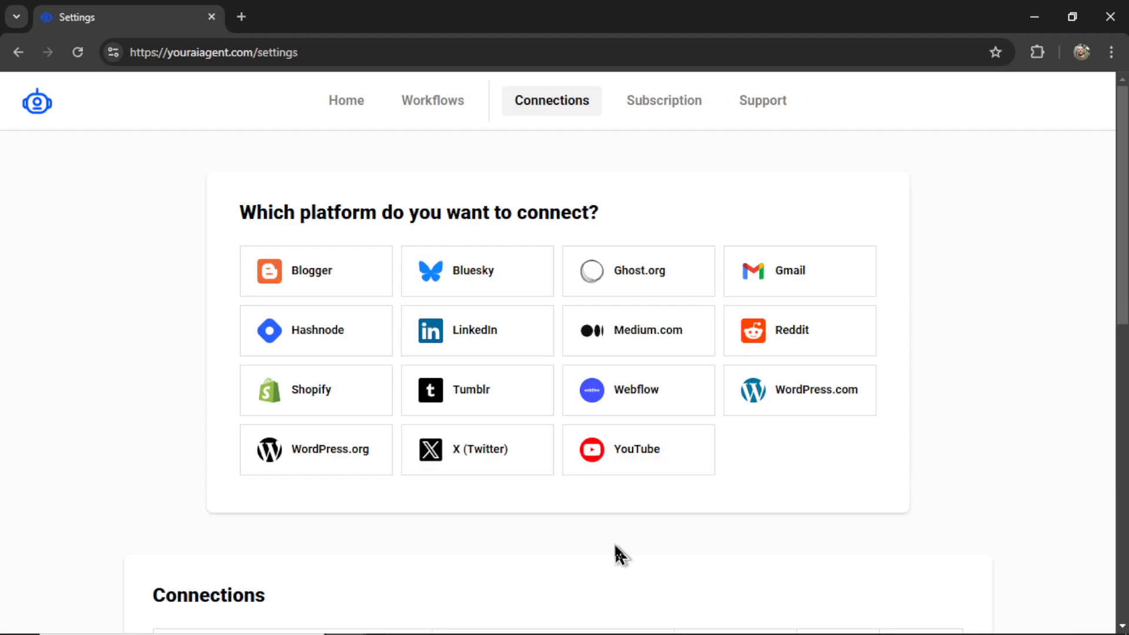
{"action": "mouse_move", "coordinate": [508, 465]}
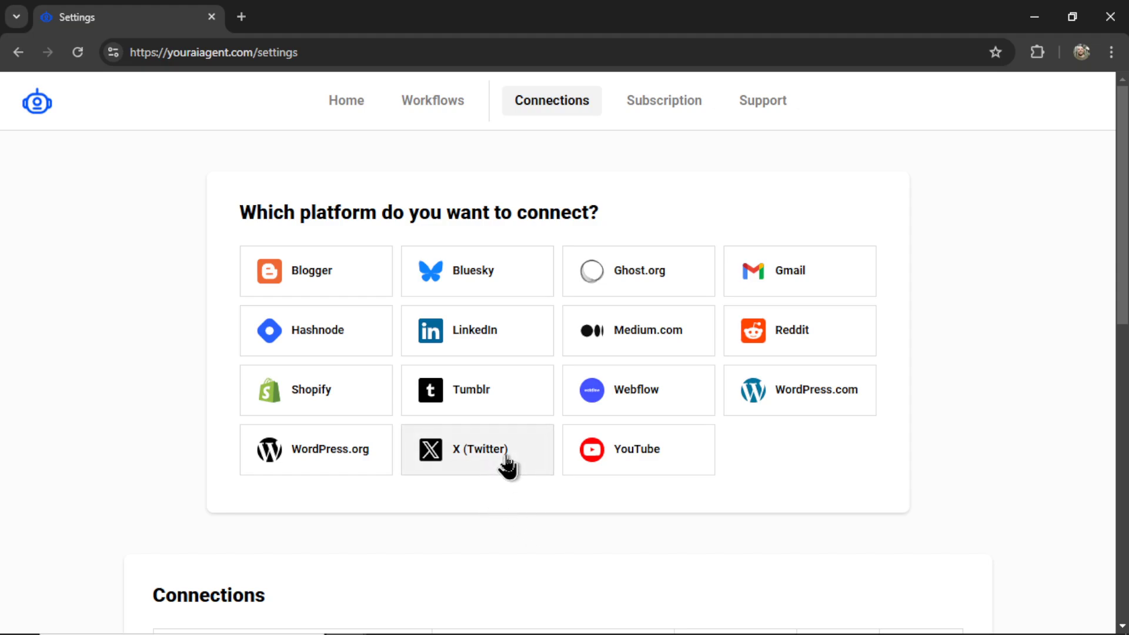
{"action": "mouse_move", "coordinate": [774, 339]}
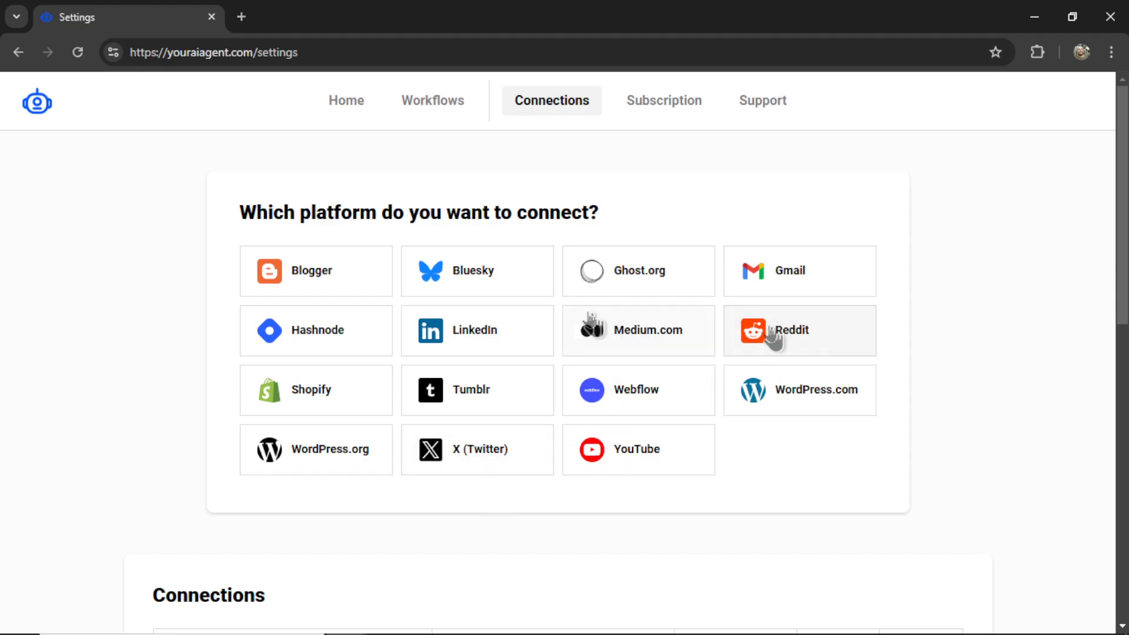
{"action": "mouse_move", "coordinate": [489, 282]}
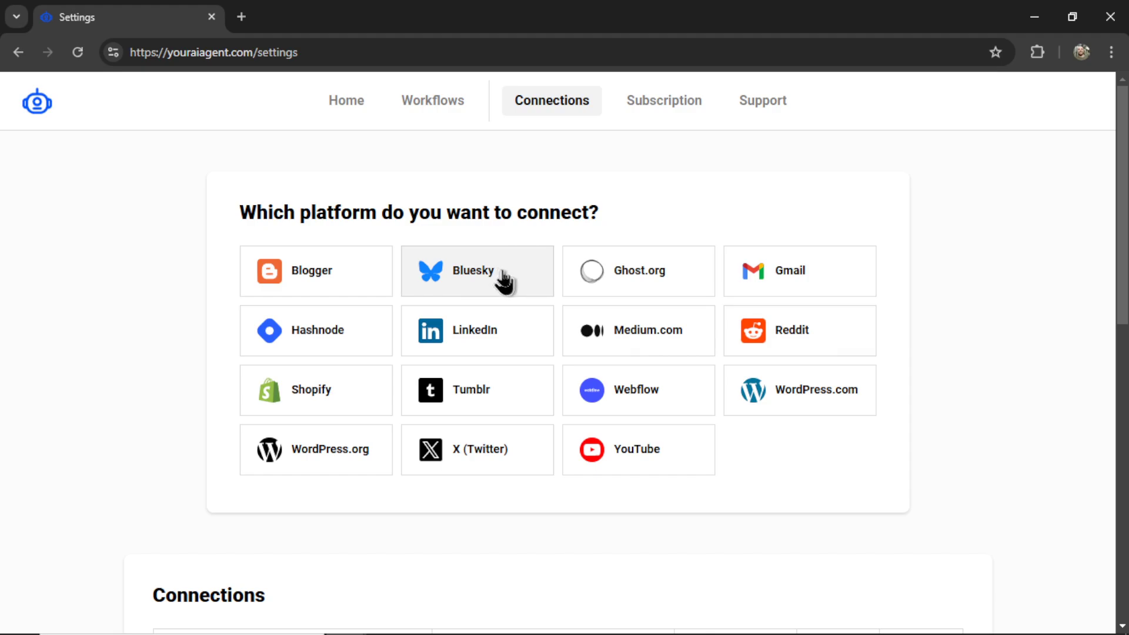
{"action": "mouse_move", "coordinate": [496, 461]}
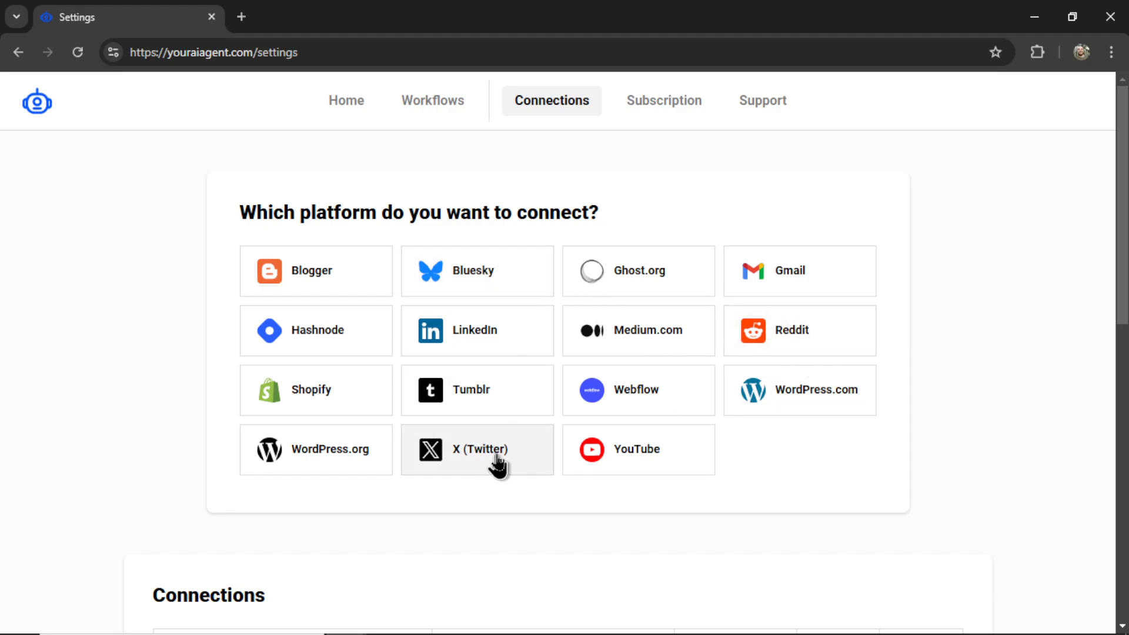
{"action": "left_click", "coordinate": [478, 450]}
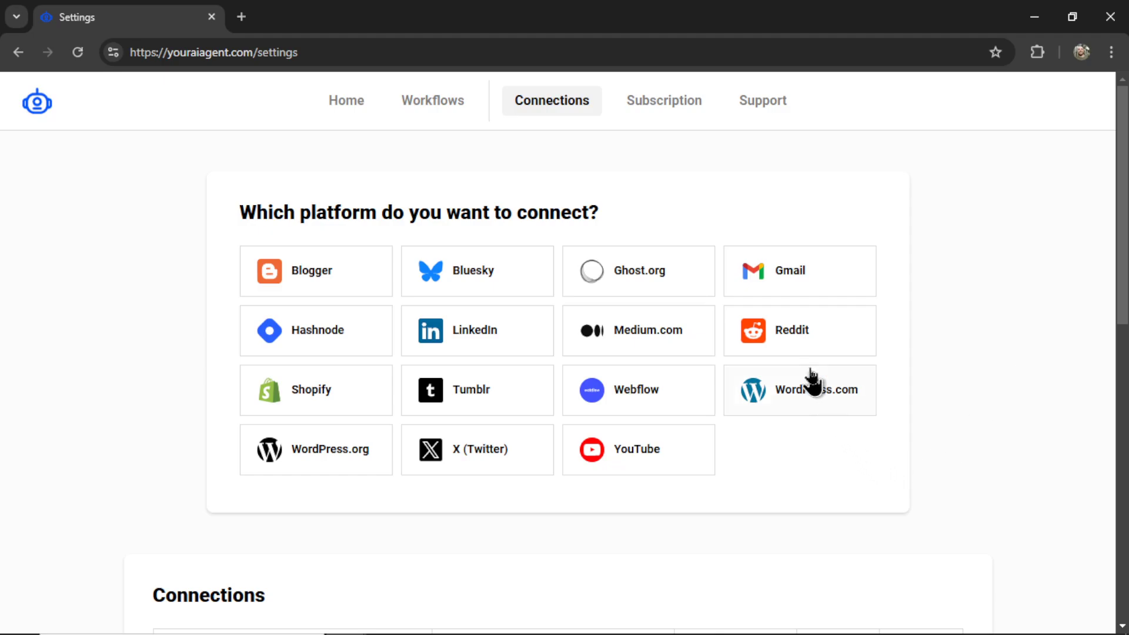
{"action": "left_click", "coordinate": [797, 330]}
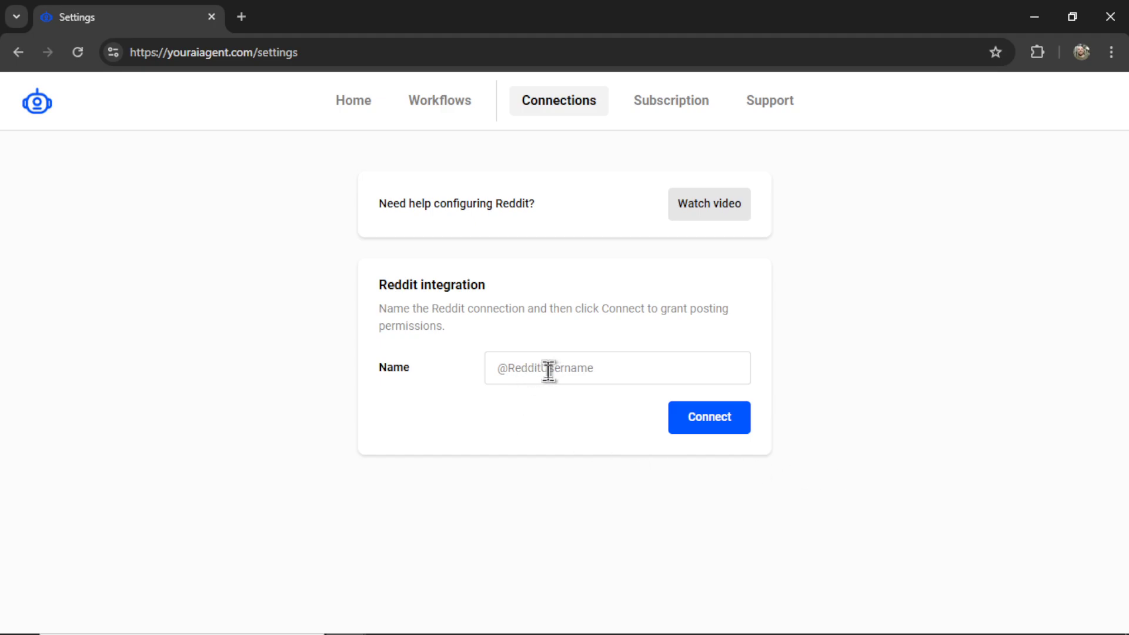
{"action": "type", "text": "@heywesfrank"}
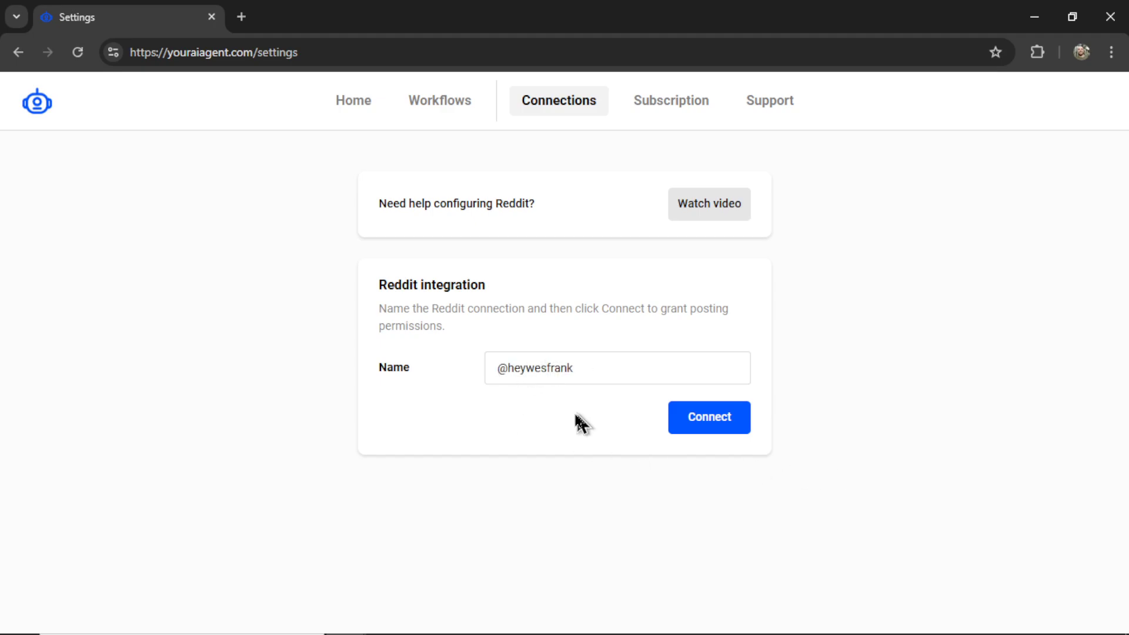
{"action": "mouse_move", "coordinate": [570, 430]}
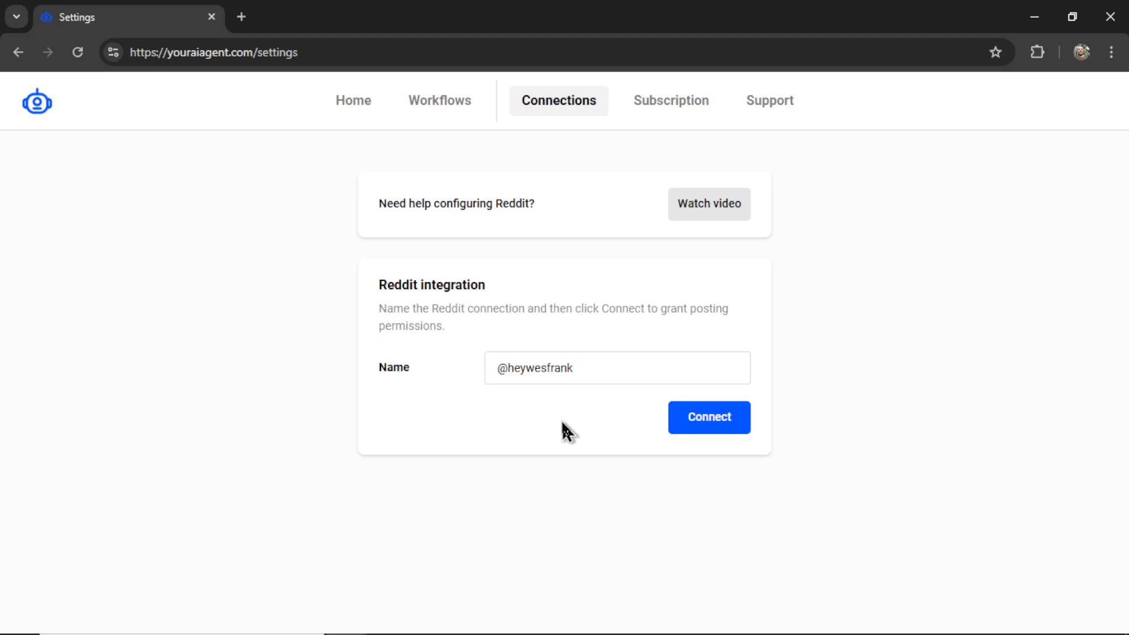
{"action": "left_click", "coordinate": [708, 416]}
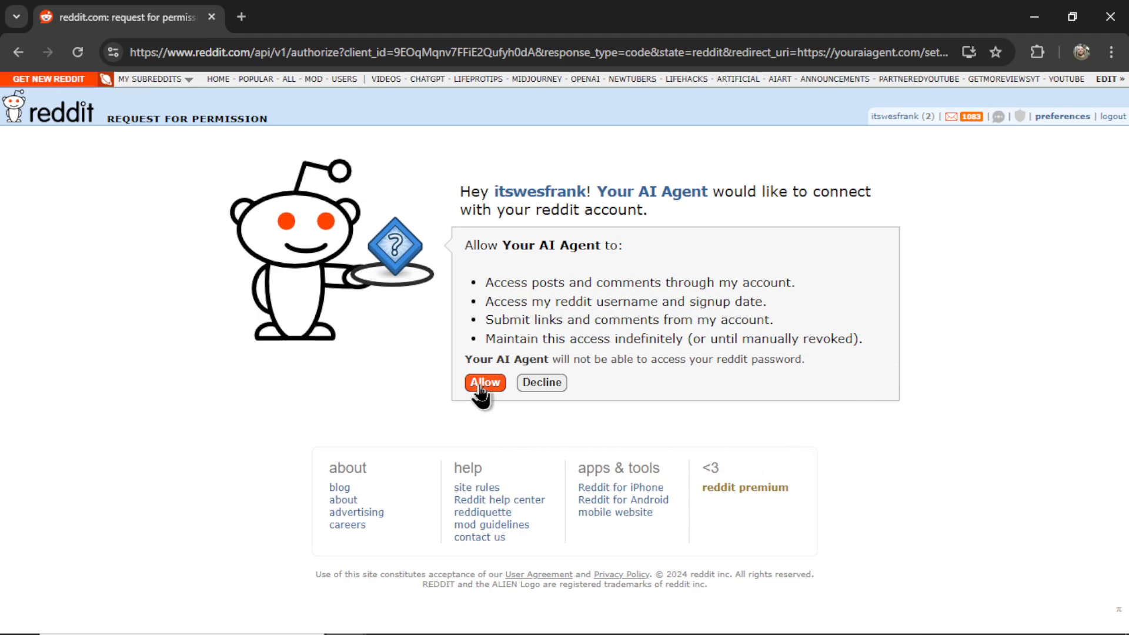
Step: Allow Reddit access for the agent and confirm the new connection in the list
{"action": "left_click", "coordinate": [483, 382]}
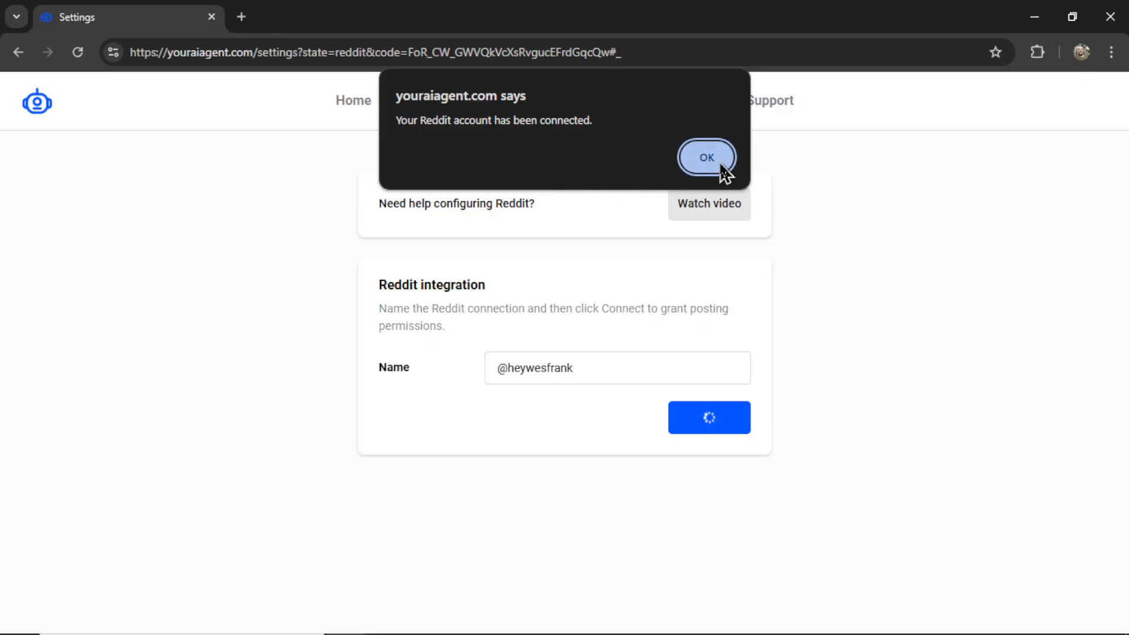
{"action": "left_click", "coordinate": [706, 156]}
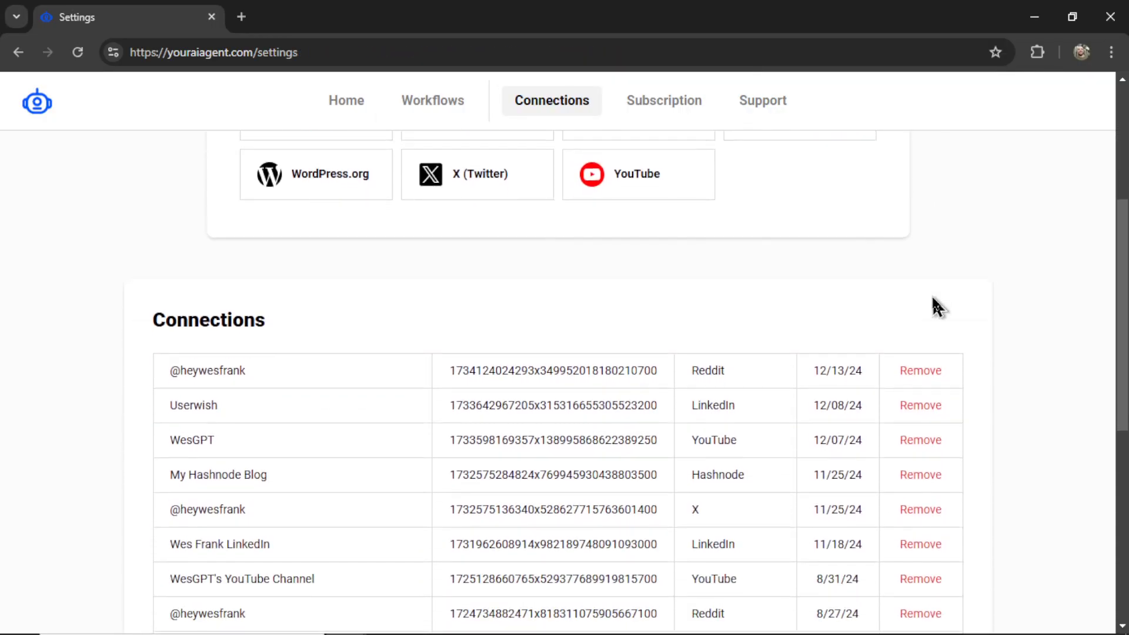
{"action": "scroll", "scroll_direction": "down", "scroll_amount": 3}
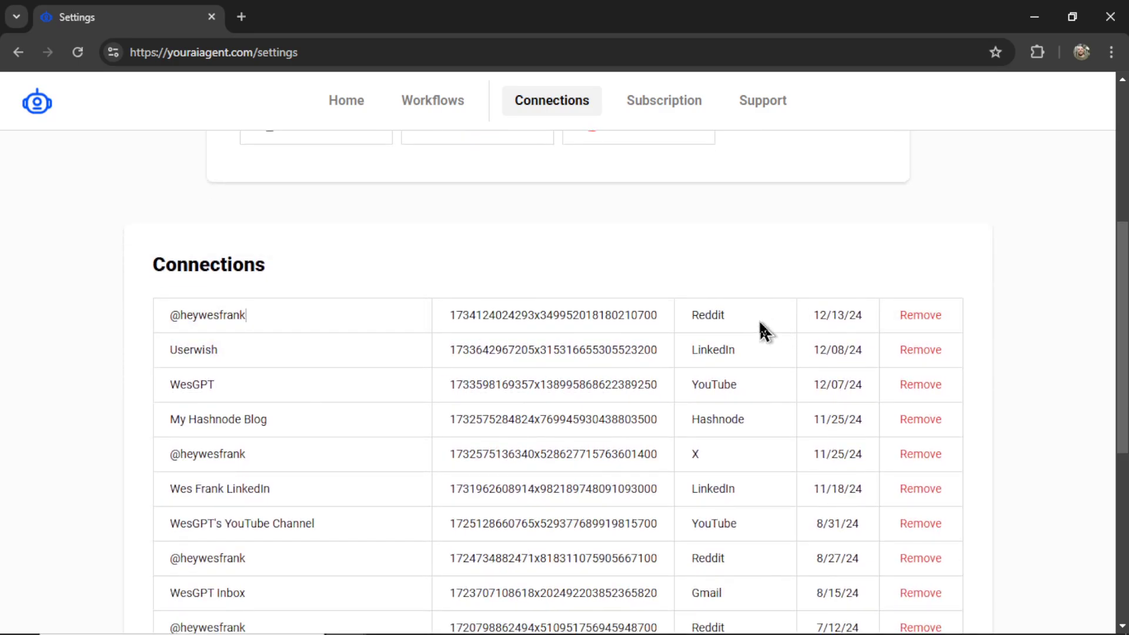
Step: Return Home and locate the Social Listening task card
{"action": "left_click", "coordinate": [346, 100]}
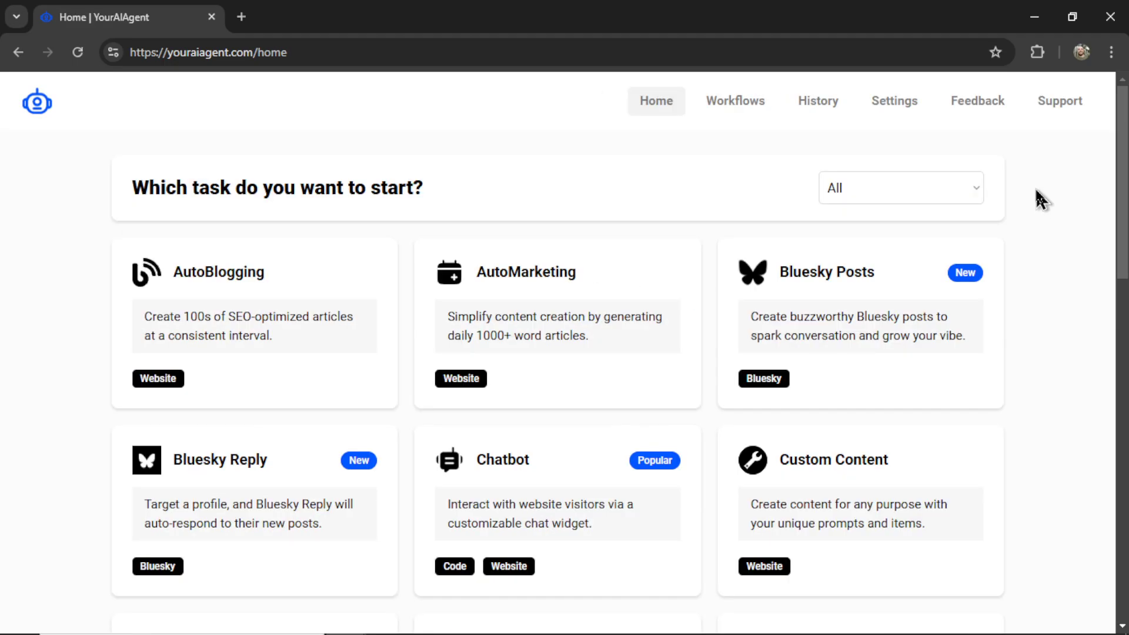
{"action": "scroll", "scroll_direction": "down", "scroll_amount": 3}
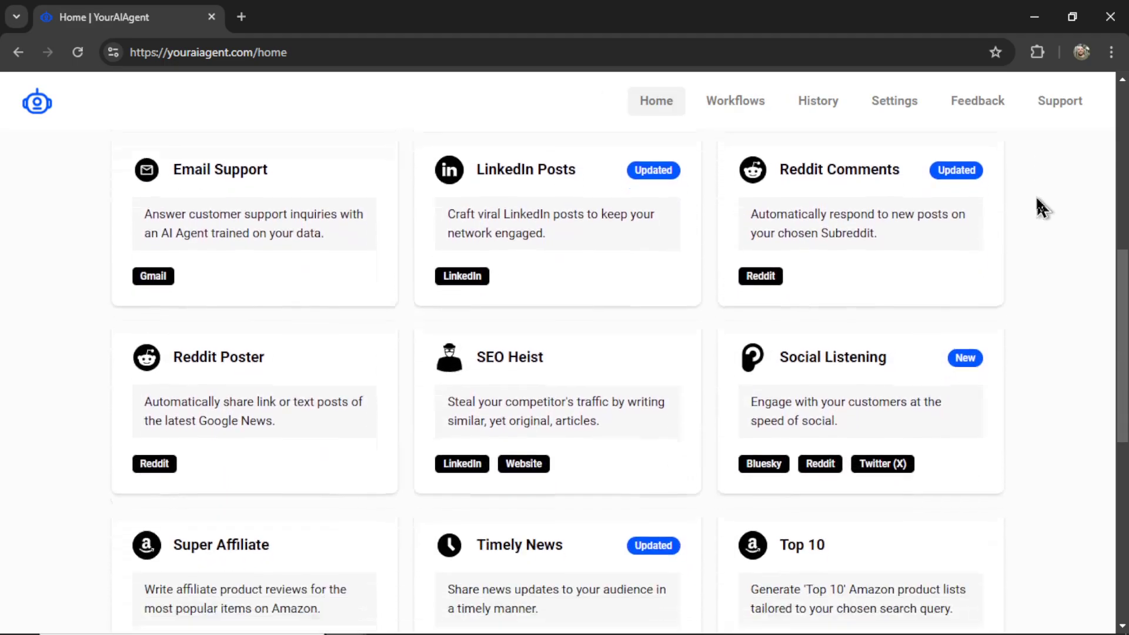
{"action": "scroll", "scroll_direction": "down", "scroll_amount": 3}
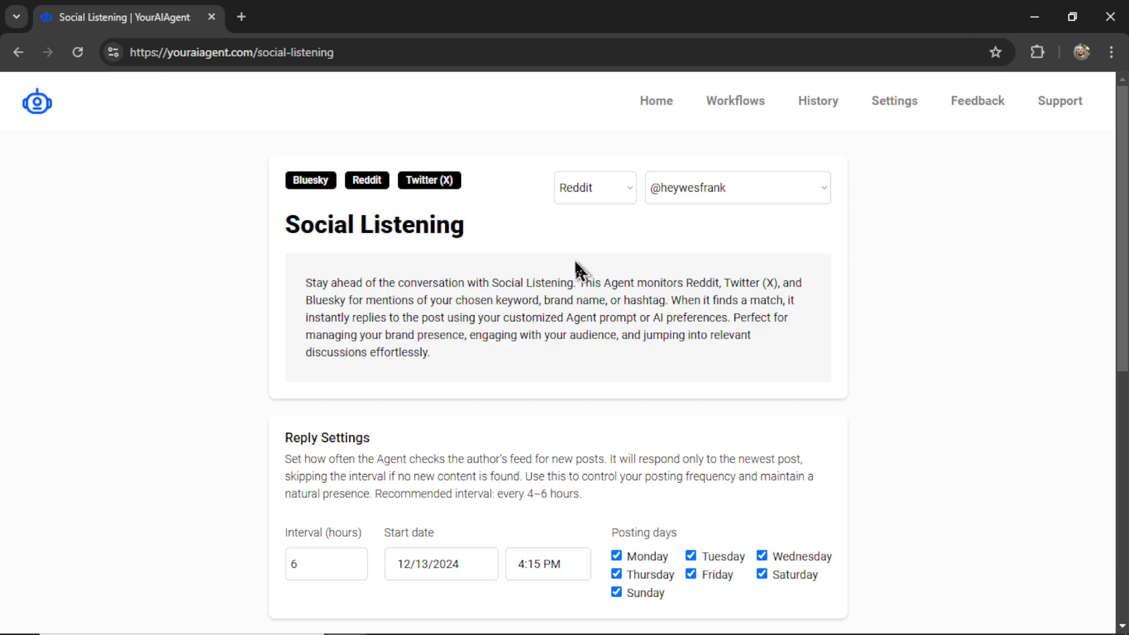
{"action": "mouse_move", "coordinate": [615, 200]}
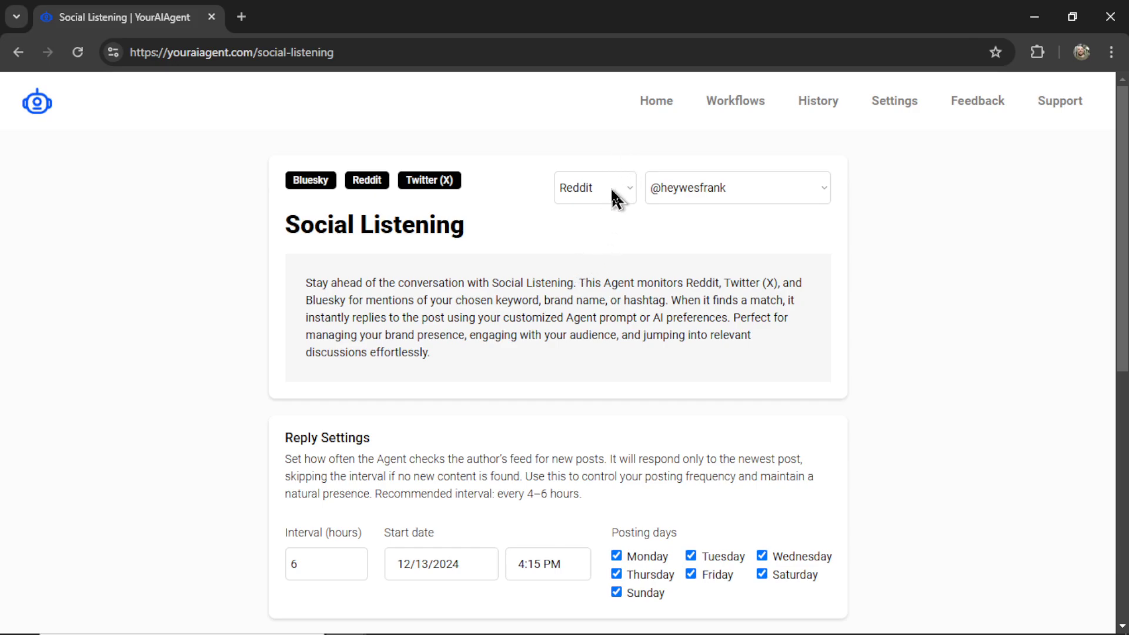
Step: Keep Reddit as the monitored platform and bring up the connected accounts list
{"action": "left_click", "coordinate": [594, 187]}
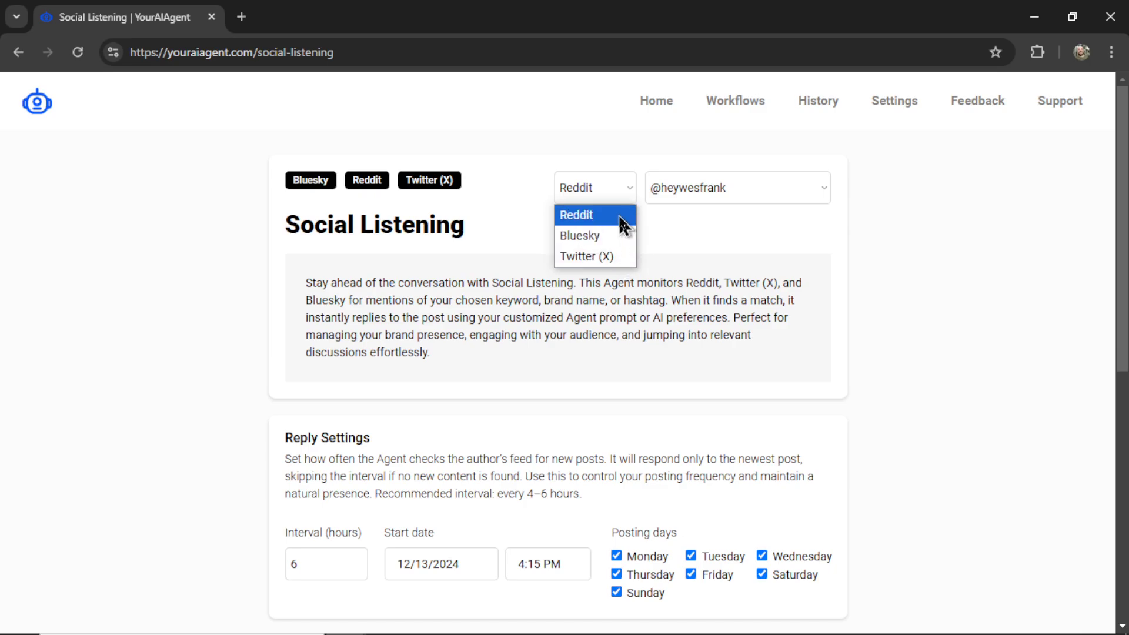
{"action": "left_click", "coordinate": [575, 214]}
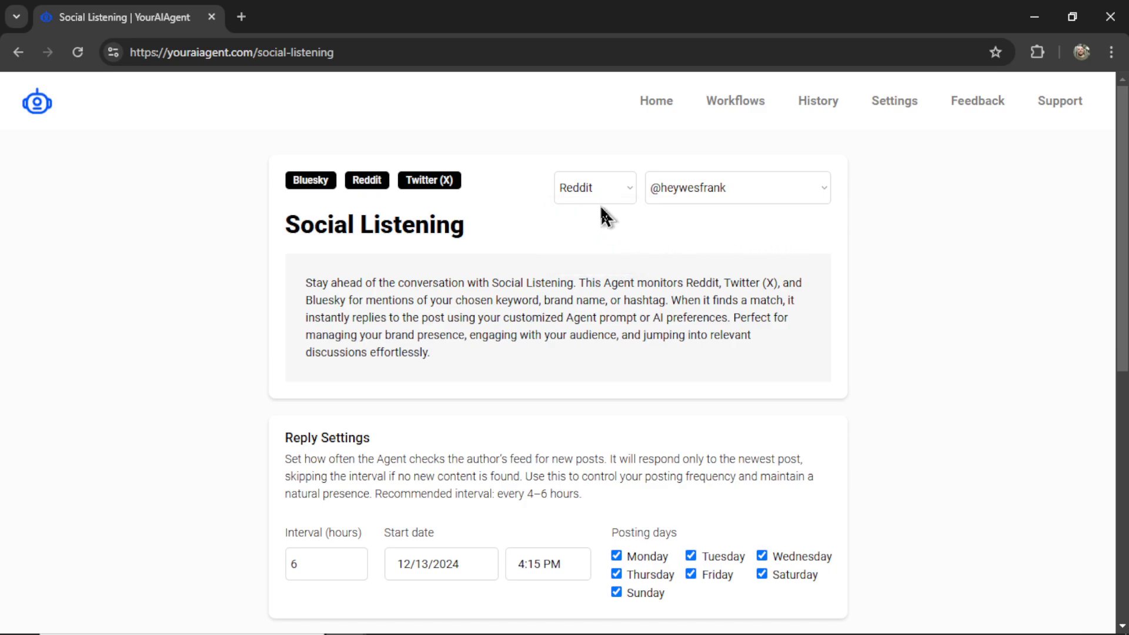
{"action": "left_click", "coordinate": [736, 187]}
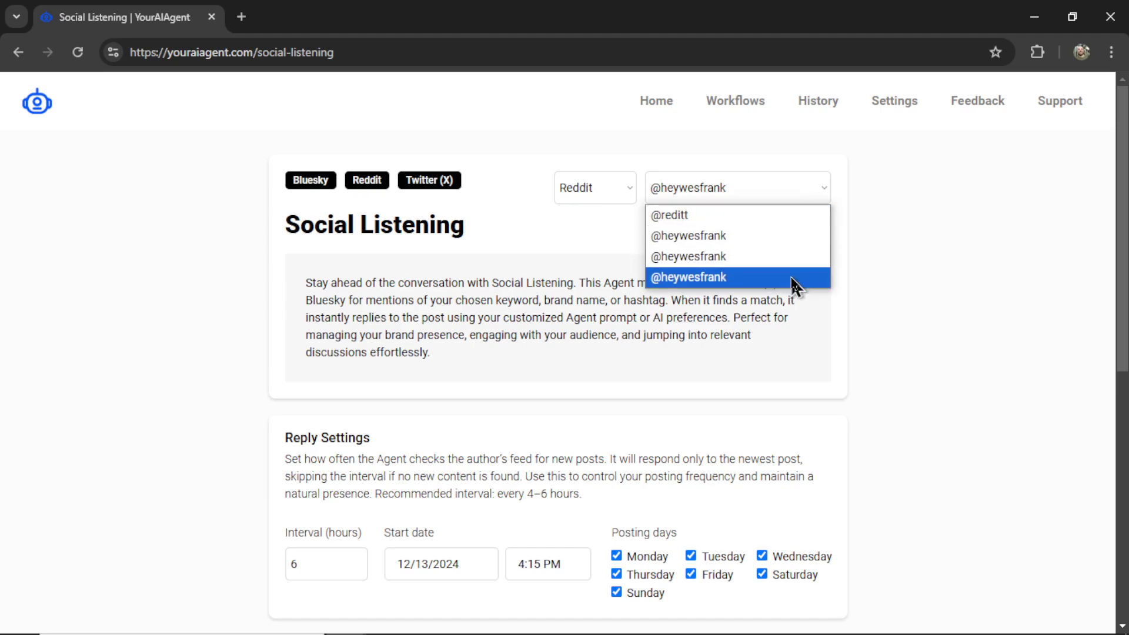
{"action": "mouse_move", "coordinate": [791, 258]}
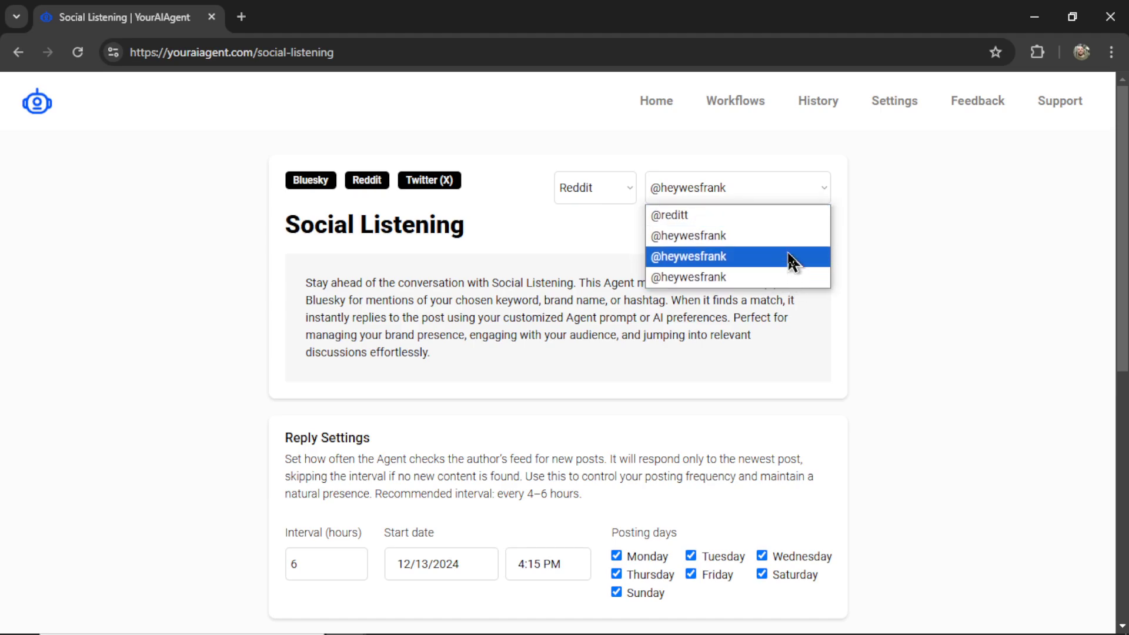
{"action": "mouse_move", "coordinate": [764, 281]}
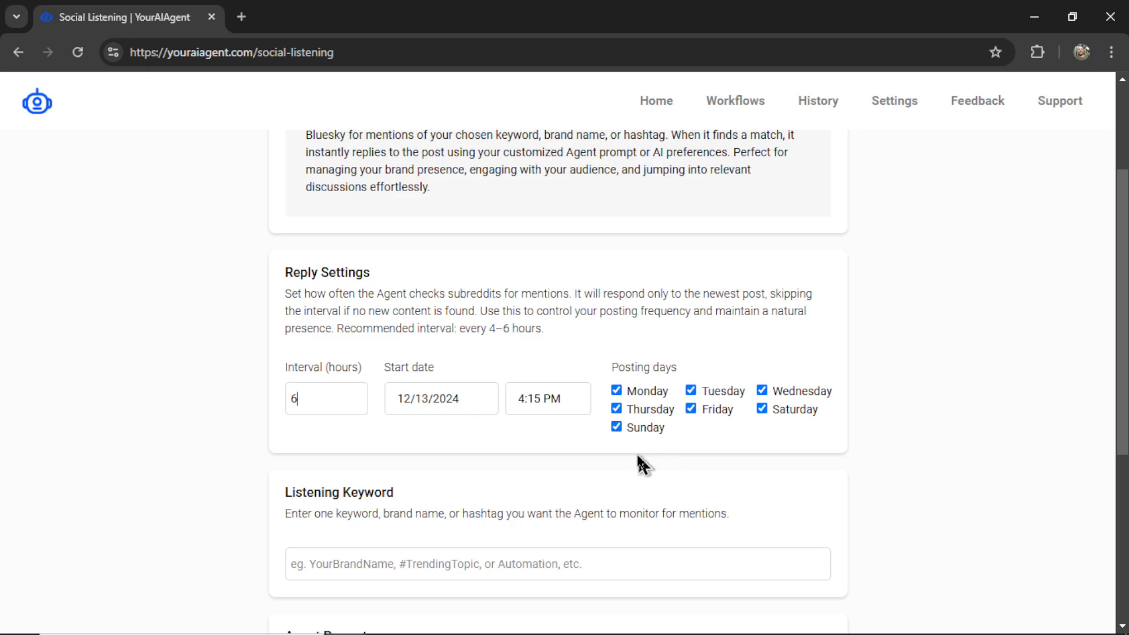
Step: Remove Thursday from the agent's posting days
{"action": "left_click", "coordinate": [616, 408]}
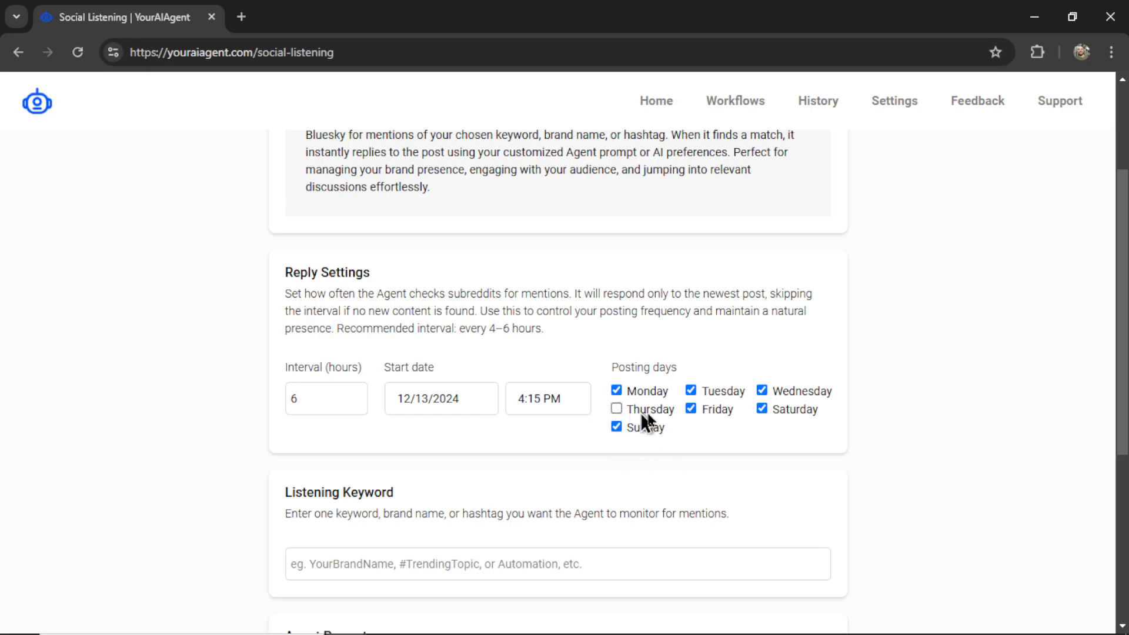
{"action": "scroll", "scroll_direction": "down", "scroll_amount": 3}
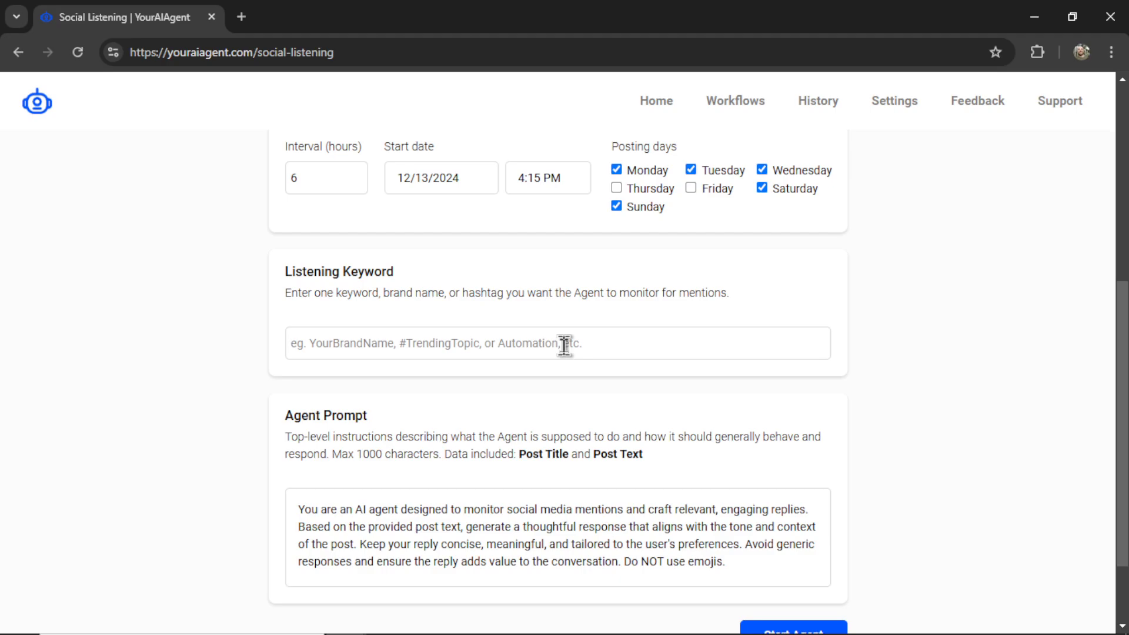
Step: Set the listening keyword to 'digital marketing services'
{"action": "type", "text": "digital m"}
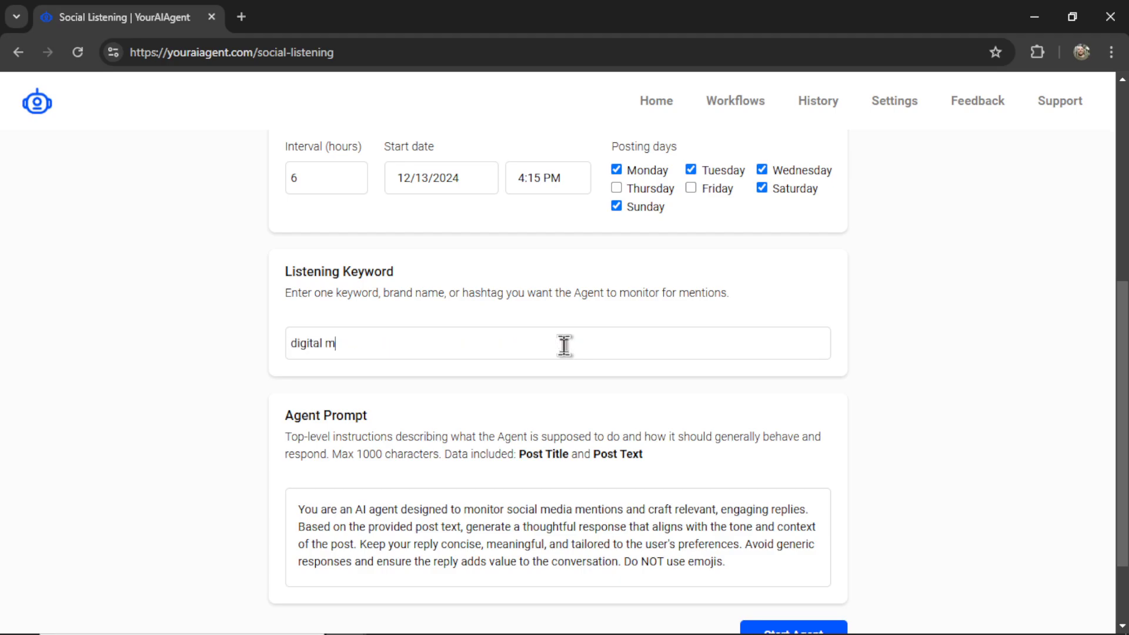
{"action": "type", "text": "arketing services"}
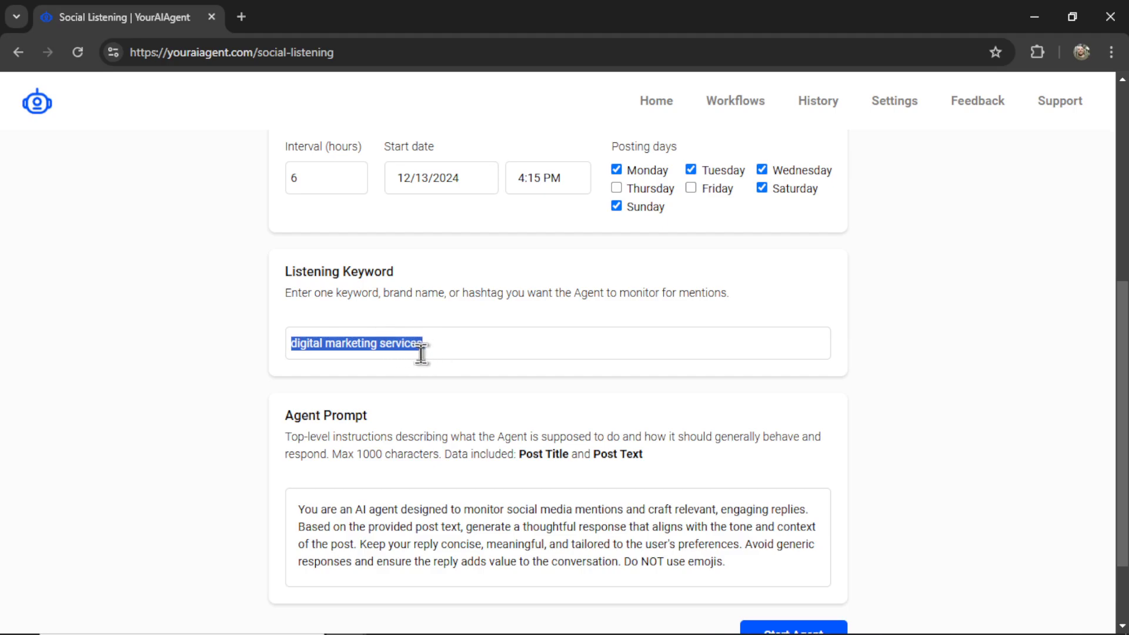
{"action": "mouse_move", "coordinate": [610, 403]}
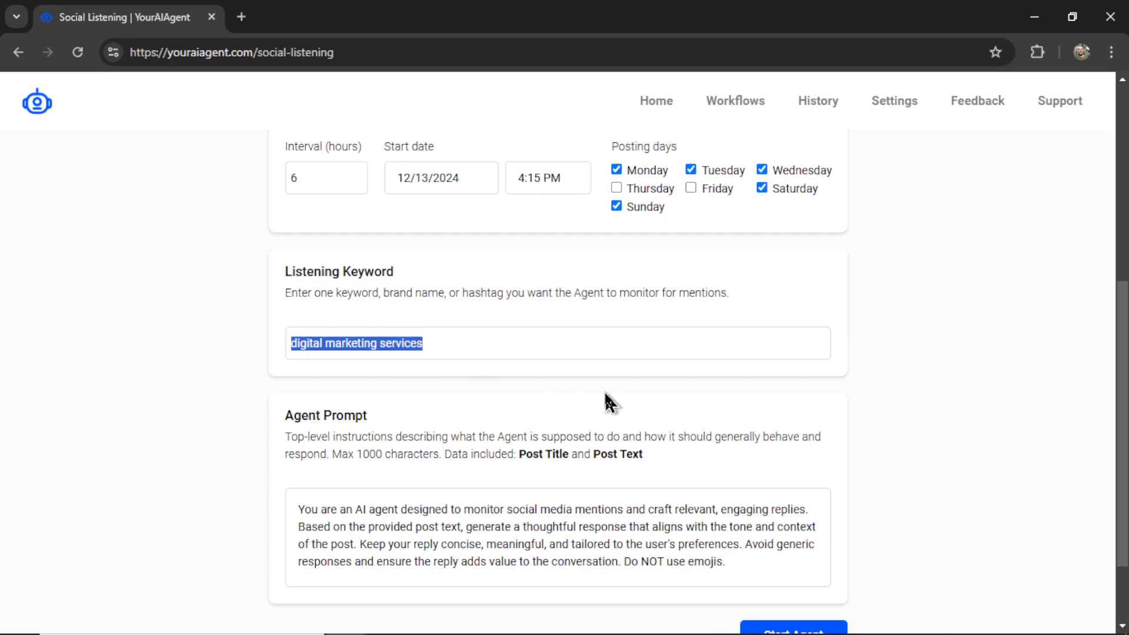
{"action": "mouse_move", "coordinate": [600, 405]}
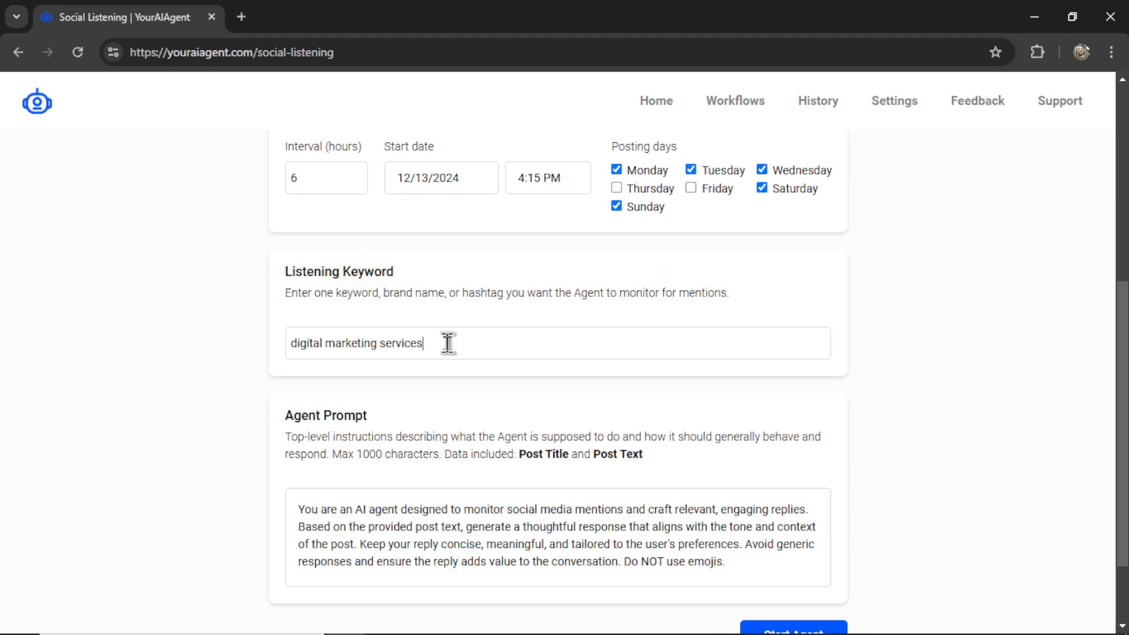
{"action": "triple_click", "coordinate": [355, 342]}
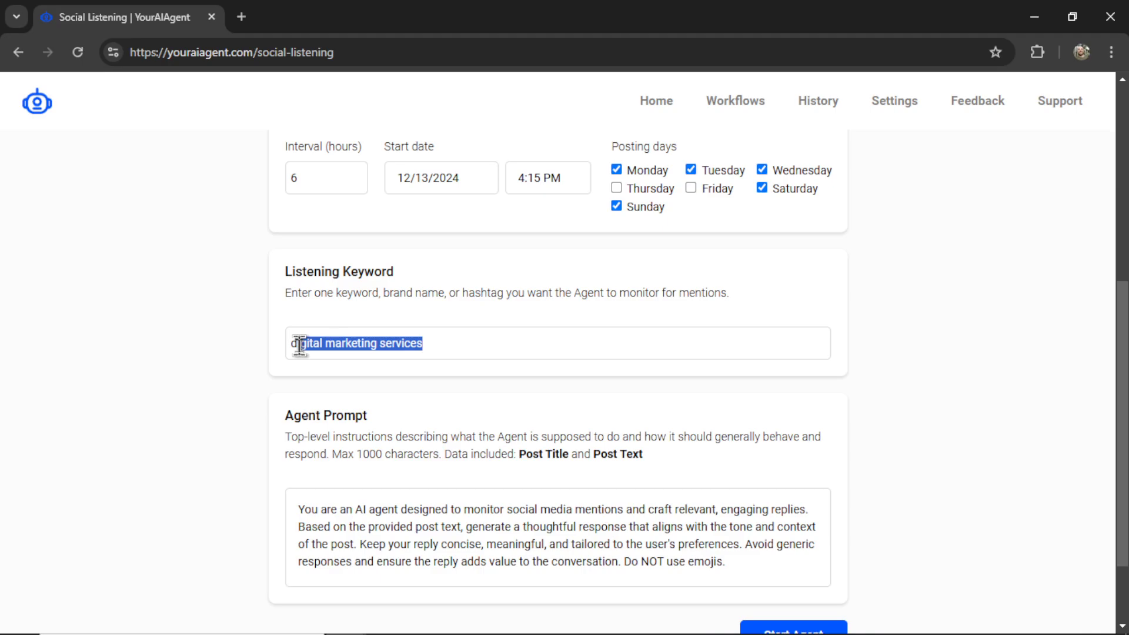
{"action": "left_click", "coordinate": [372, 350]}
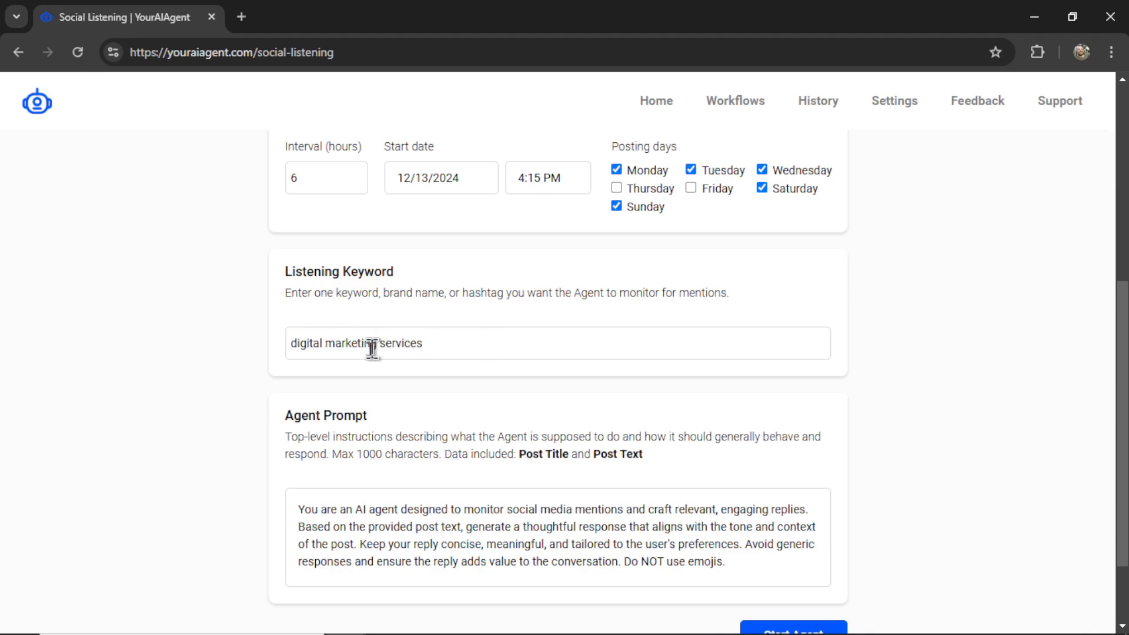
{"action": "scroll", "scroll_direction": "down", "scroll_amount": 3}
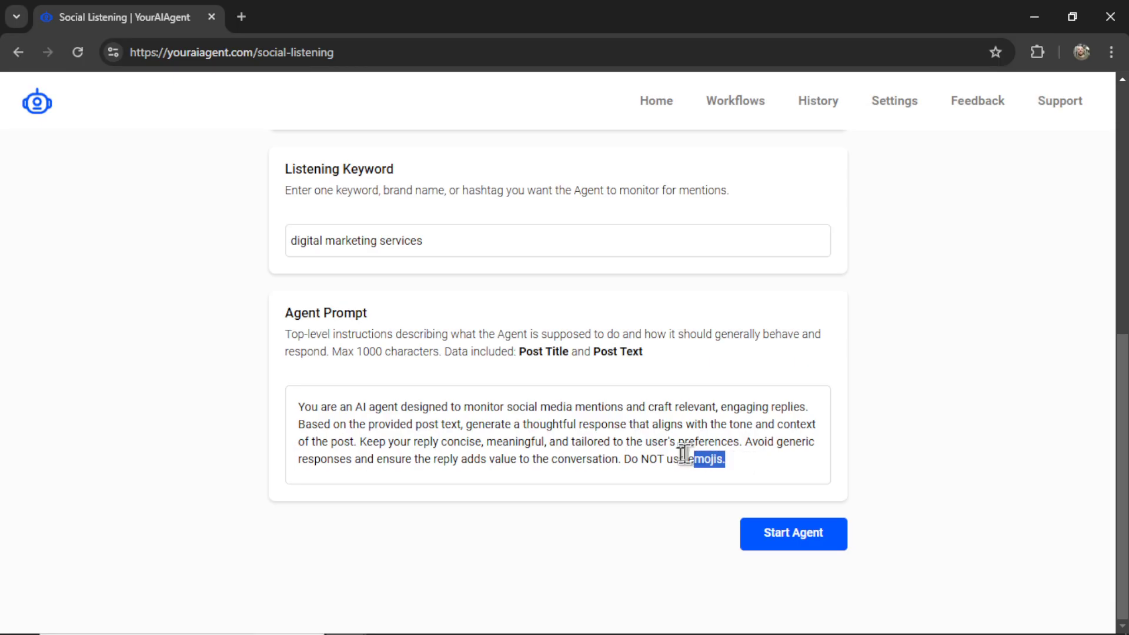
Step: Append a request to mention brand name DMS65 to the agent prompt and start the agent
{"action": "key", "text": "ctrl+a"}
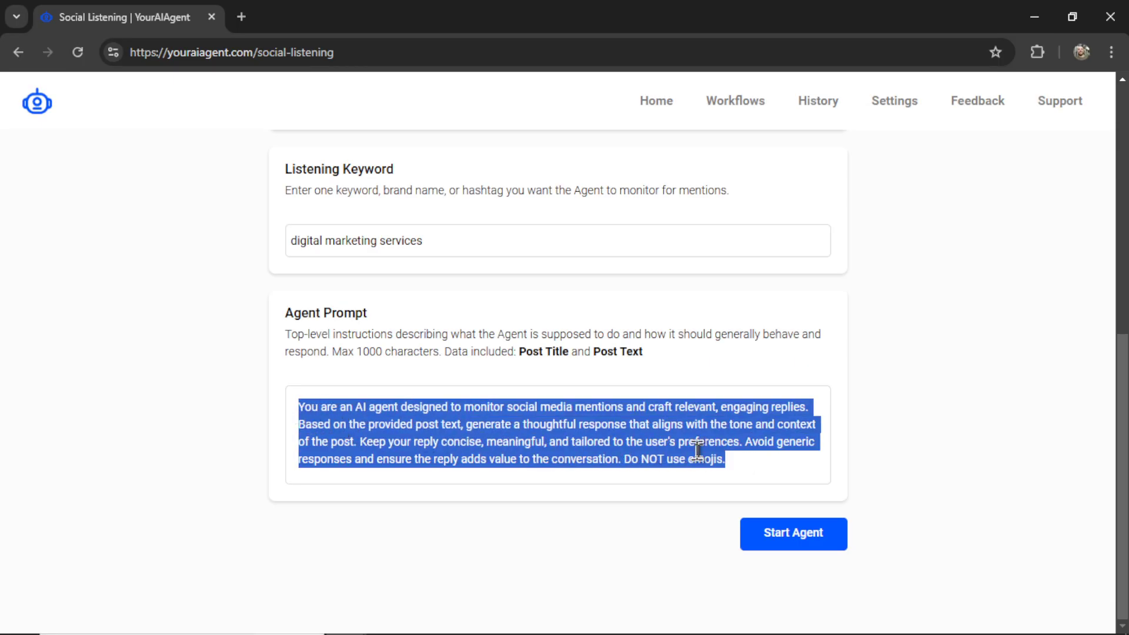
{"action": "left_click", "coordinate": [738, 467]}
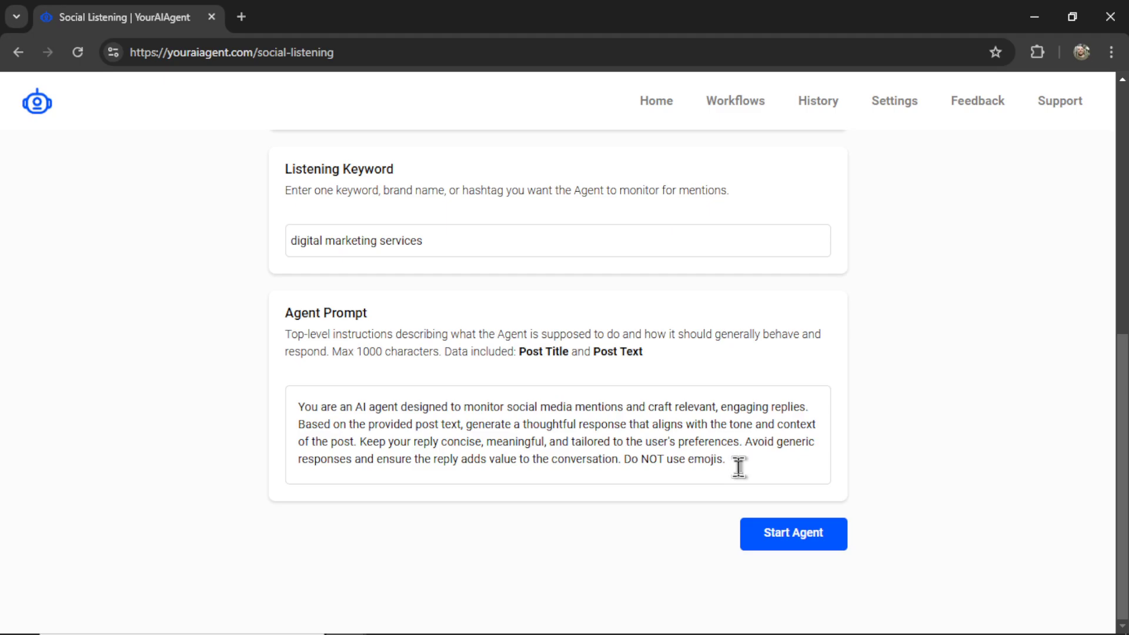
{"action": "double_click", "coordinate": [400, 351]}
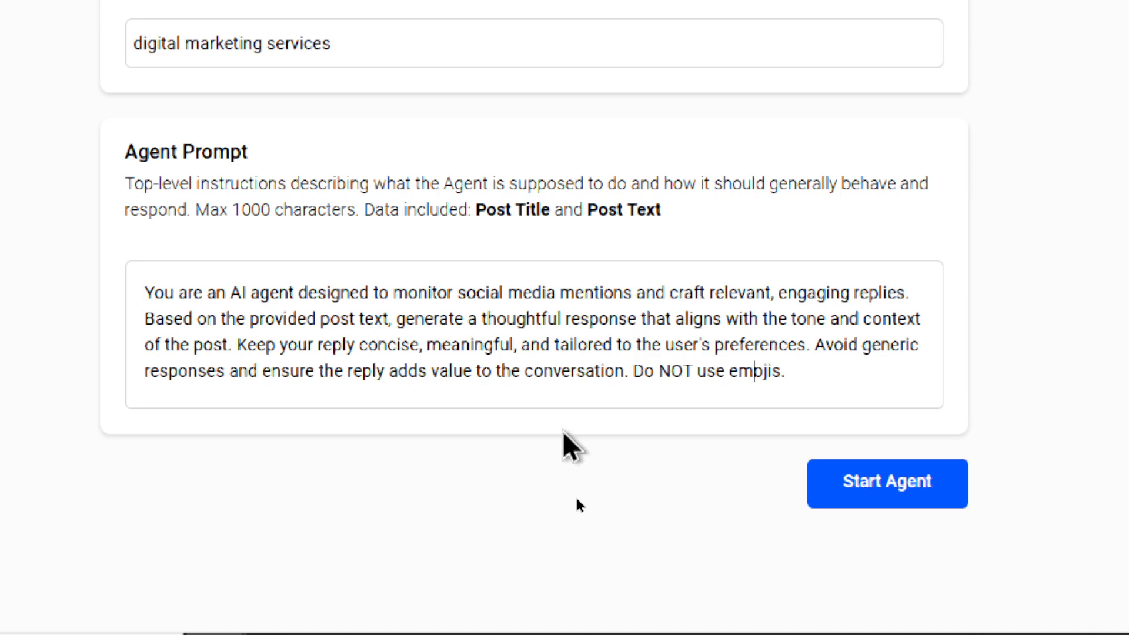
{"action": "type", "text": "emojis"}
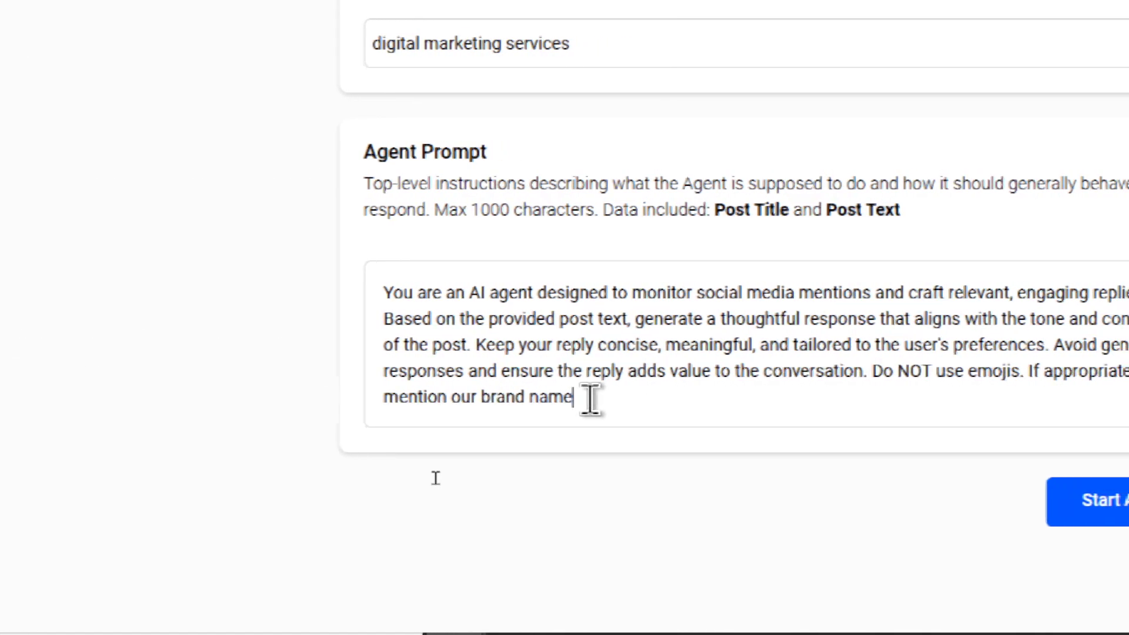
{"action": "type", "text": "DMS65"}
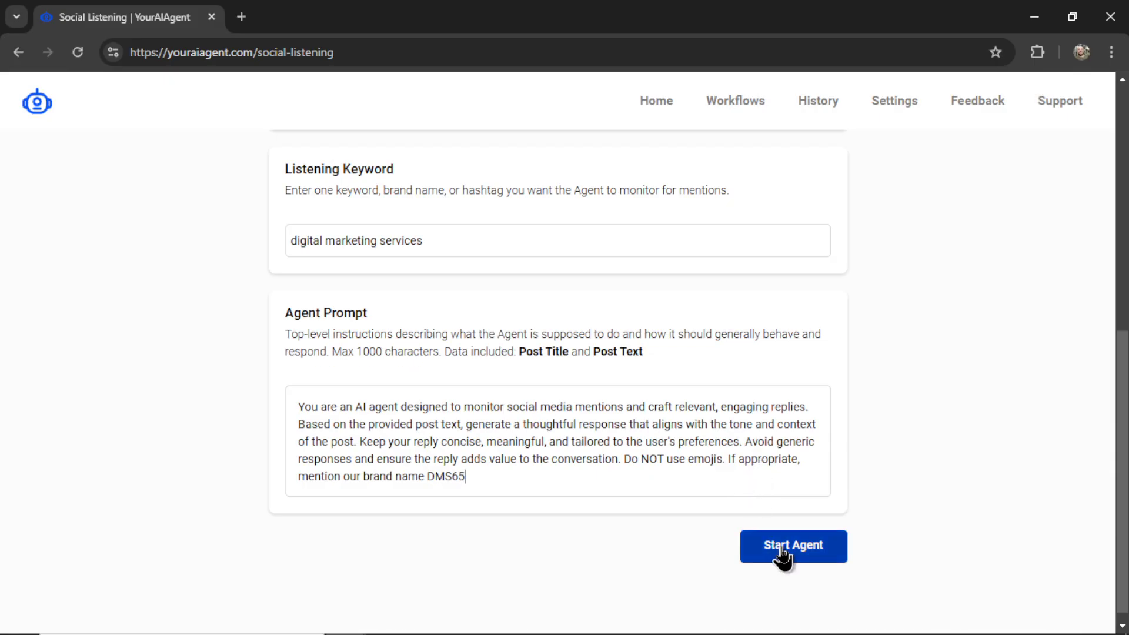
{"action": "left_click", "coordinate": [793, 546]}
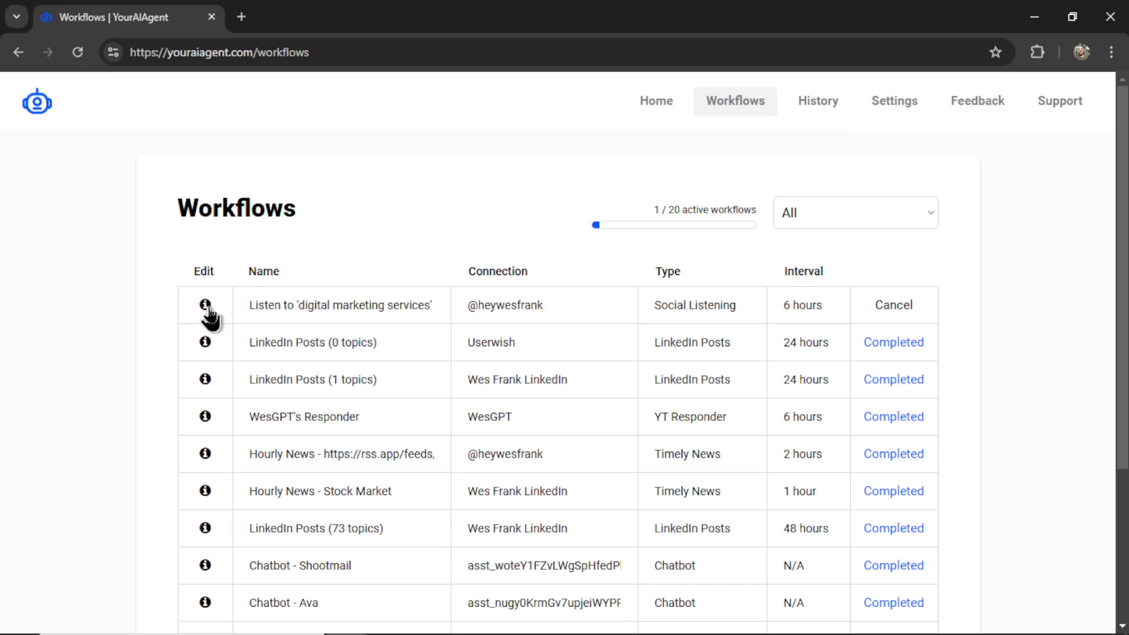
Step: Review the new 'digital marketing services' workflow's details, including its last posted reply
{"action": "left_click", "coordinate": [204, 305]}
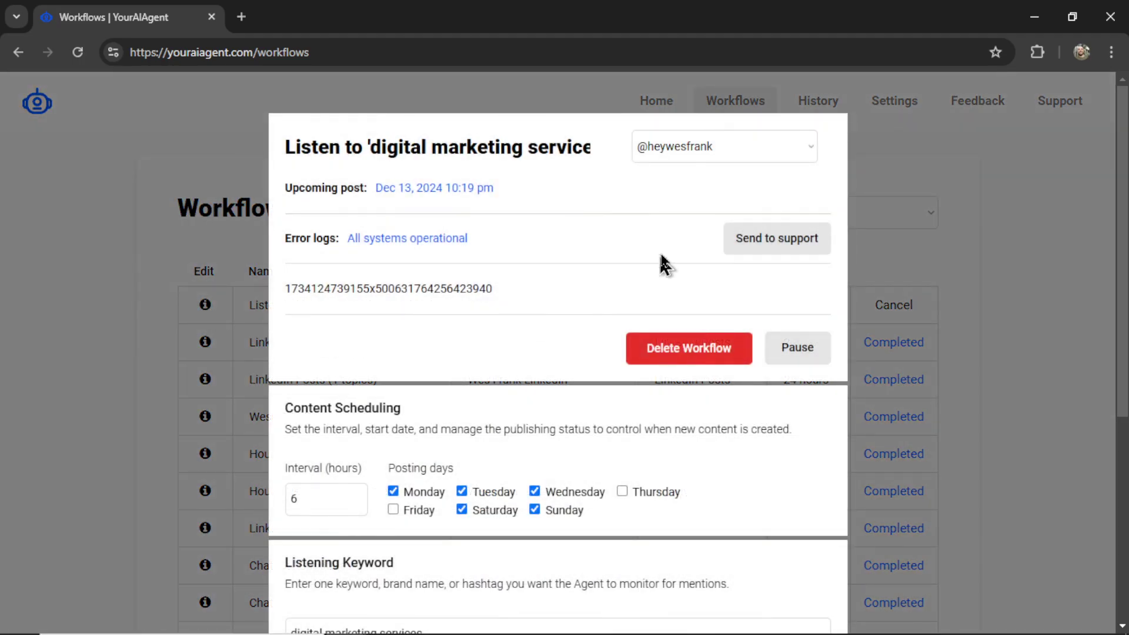
{"action": "scroll", "scroll_direction": "down", "scroll_amount": 3}
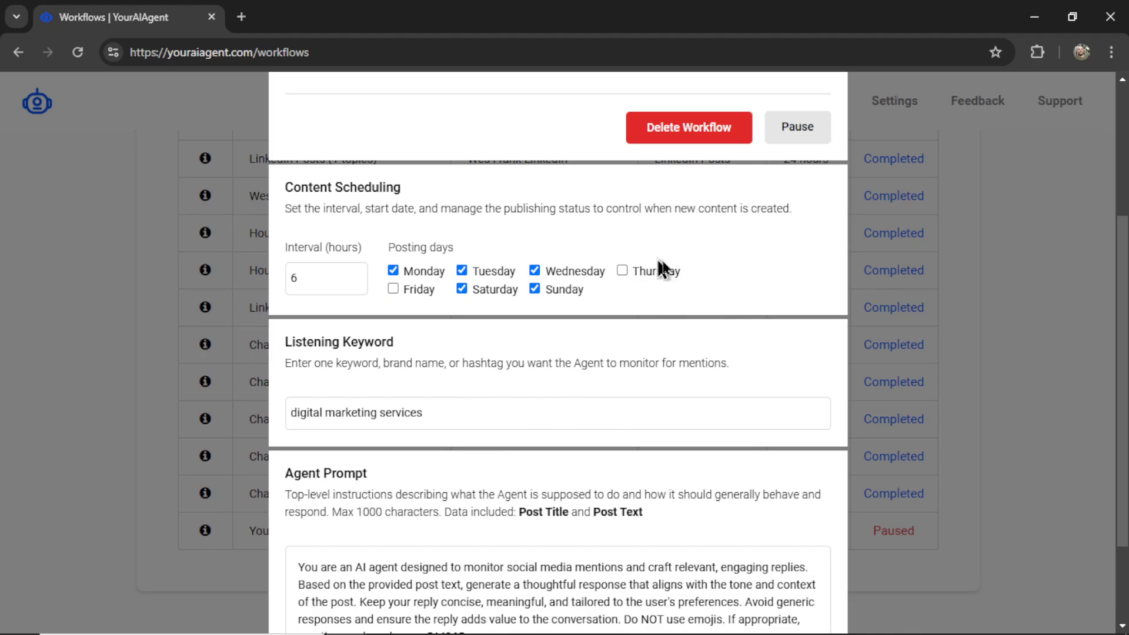
{"action": "scroll", "scroll_direction": "down", "scroll_amount": 3}
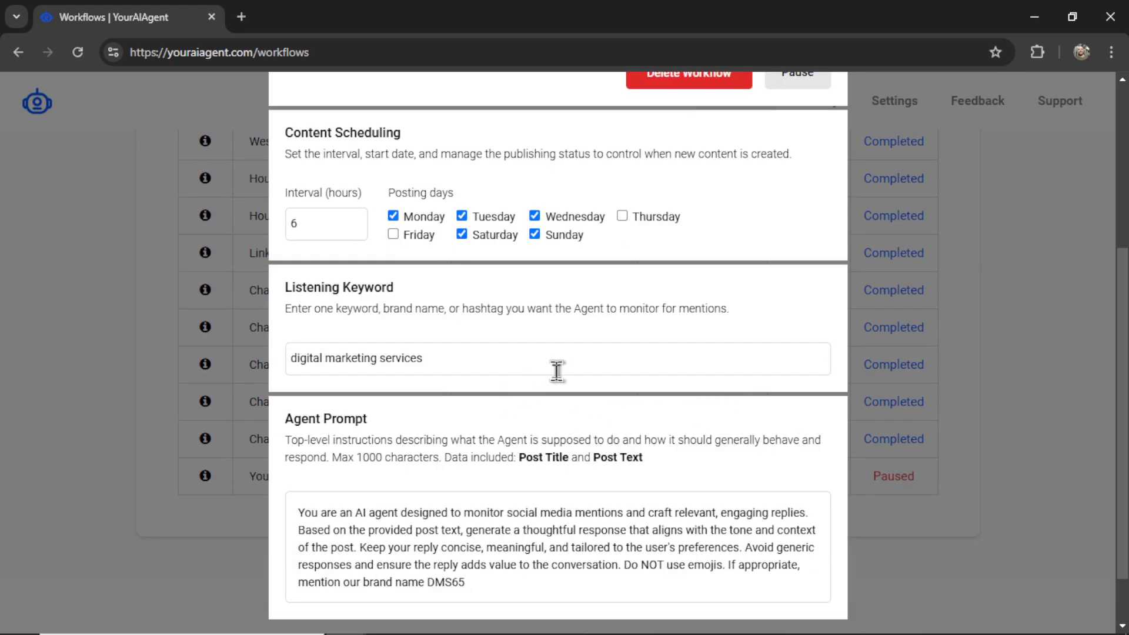
{"action": "scroll", "scroll_direction": "down", "scroll_amount": 3}
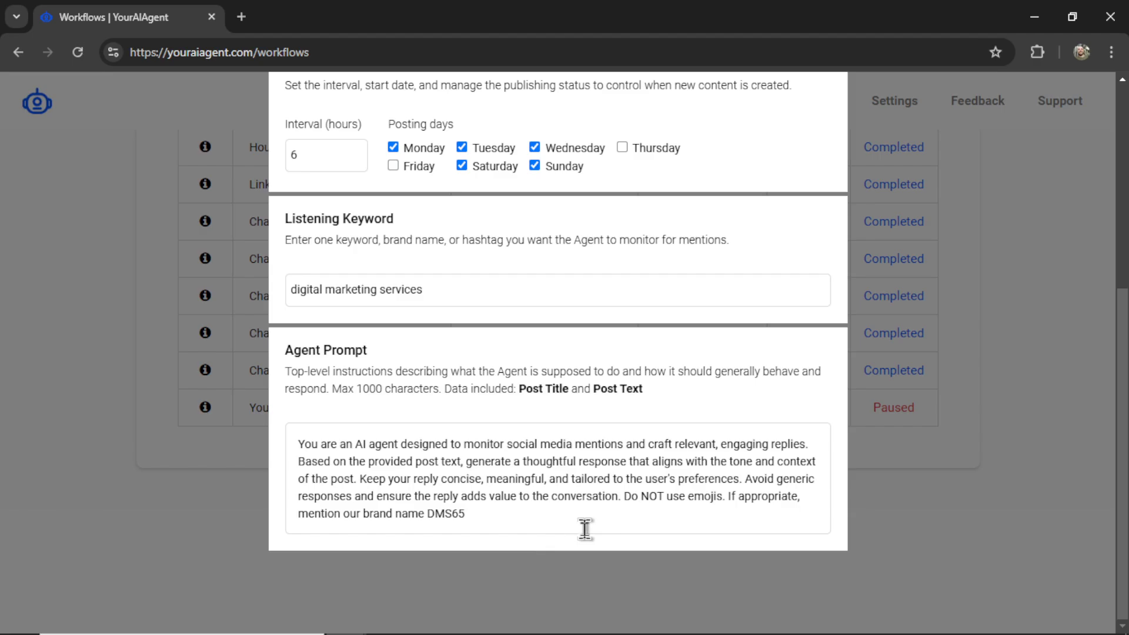
{"action": "scroll", "scroll_direction": "up", "scroll_amount": 3}
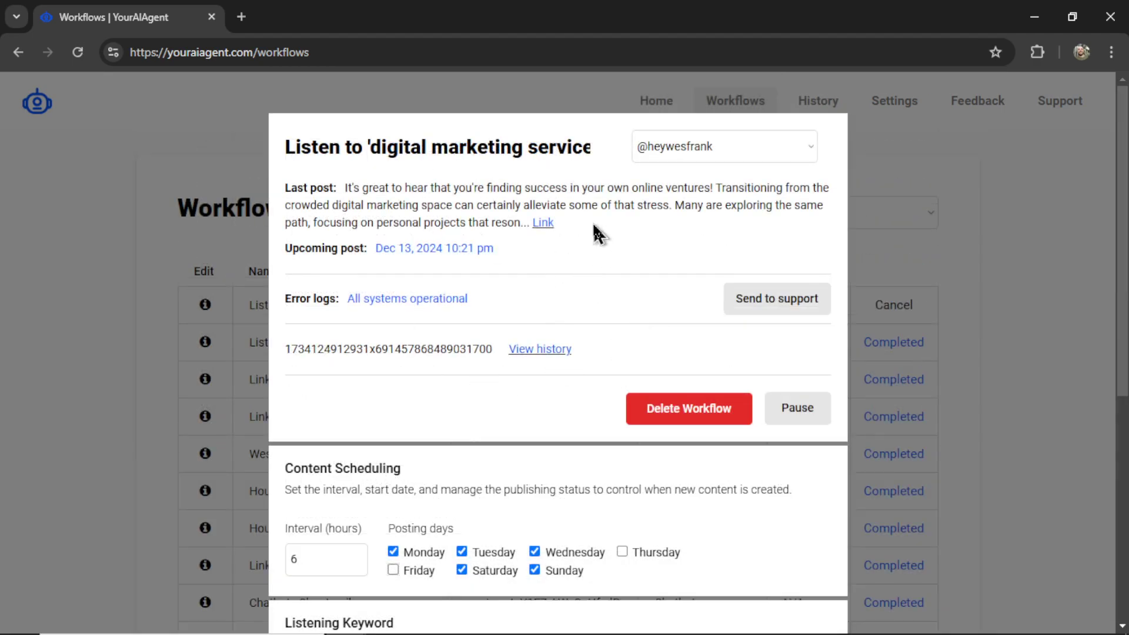
{"action": "mouse_move", "coordinate": [611, 329]}
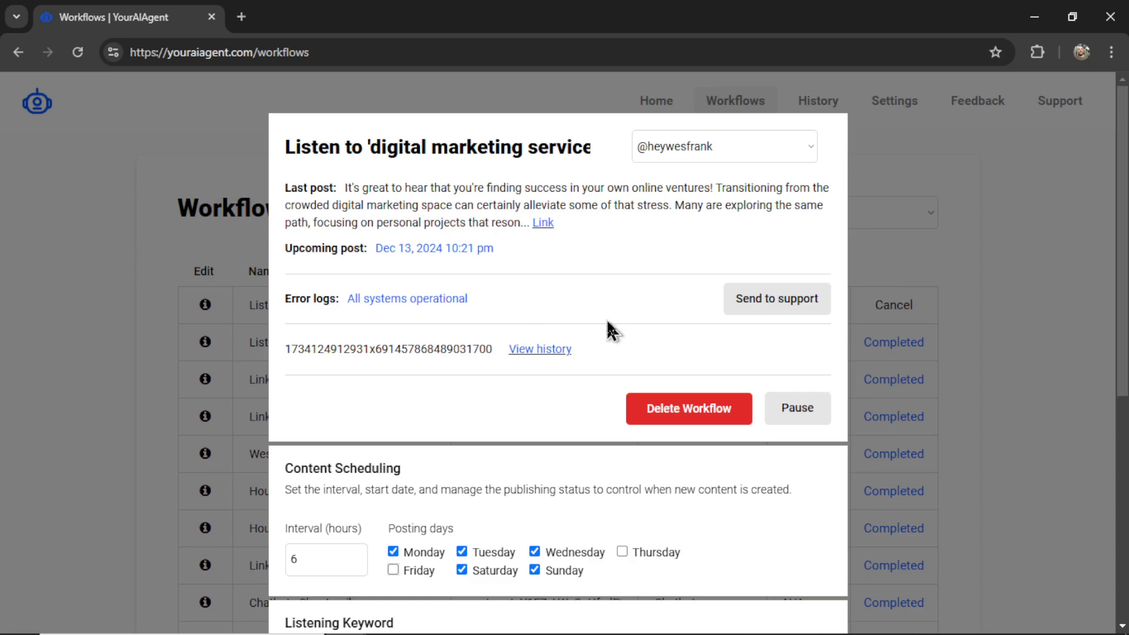
{"action": "mouse_move", "coordinate": [645, 345]}
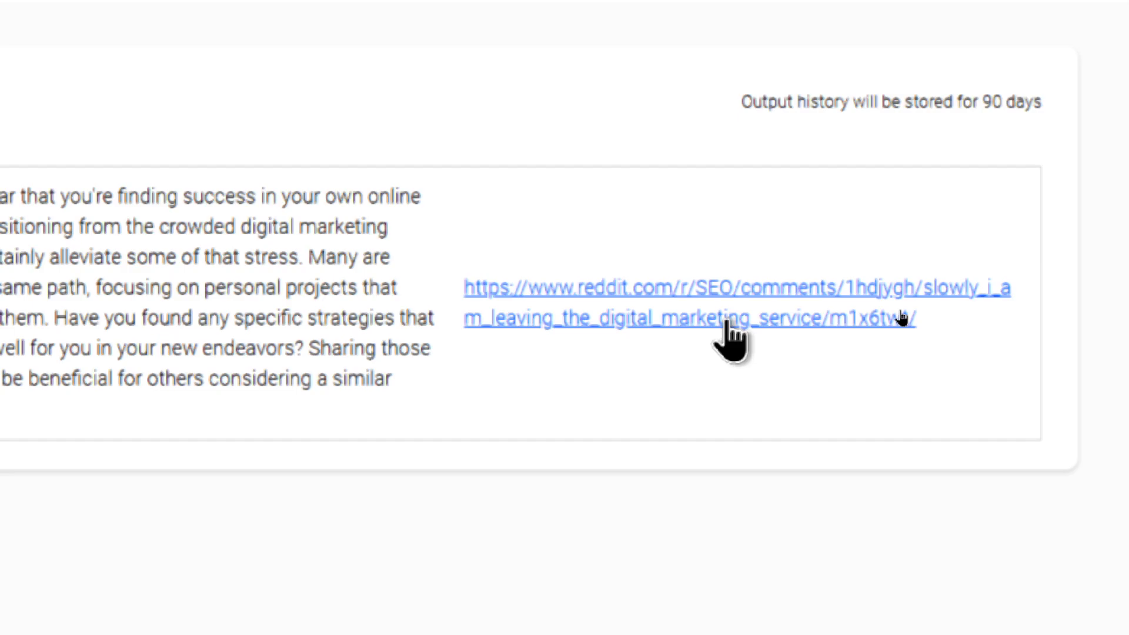
{"action": "left_click", "coordinate": [740, 320]}
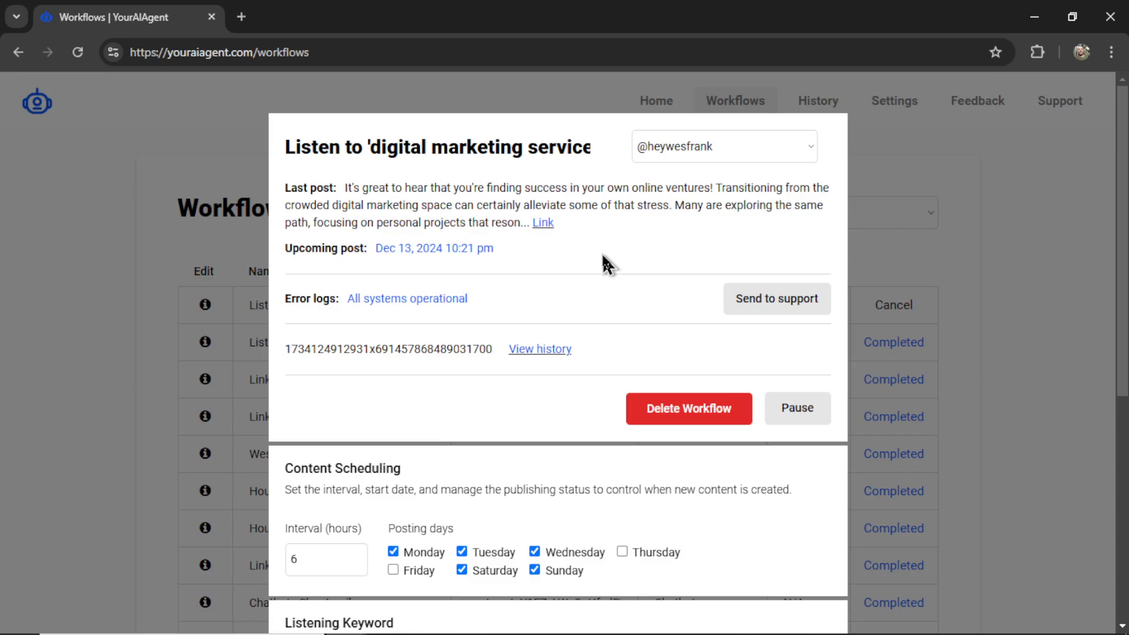
Step: View the r/SEO thread with the agent's reply beneath the post
{"action": "left_click", "coordinate": [544, 222]}
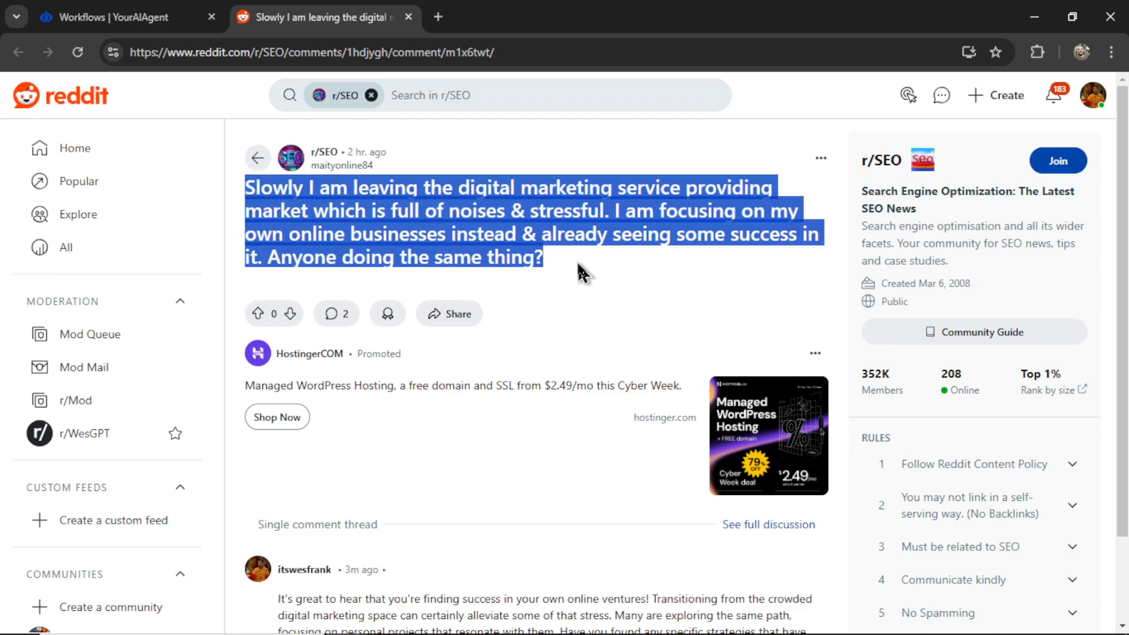
{"action": "mouse_move", "coordinate": [589, 265]}
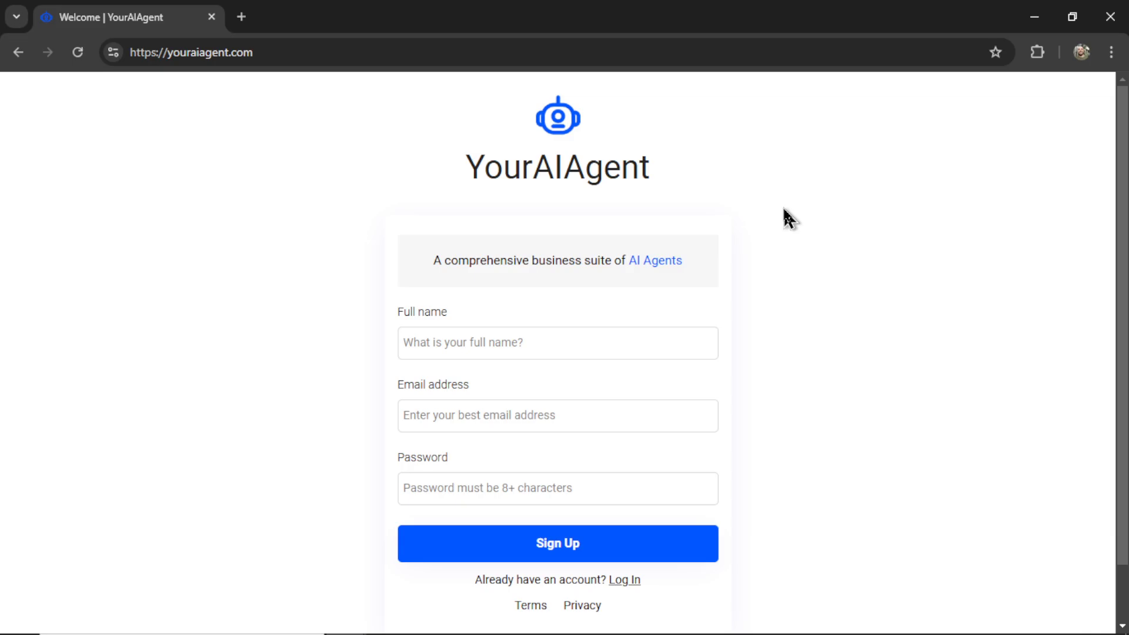
Step: Navigate from the YourAIAgent page to the WesGPT 'How to Build a Custom AI App' course page
{"action": "left_click", "coordinate": [209, 52]}
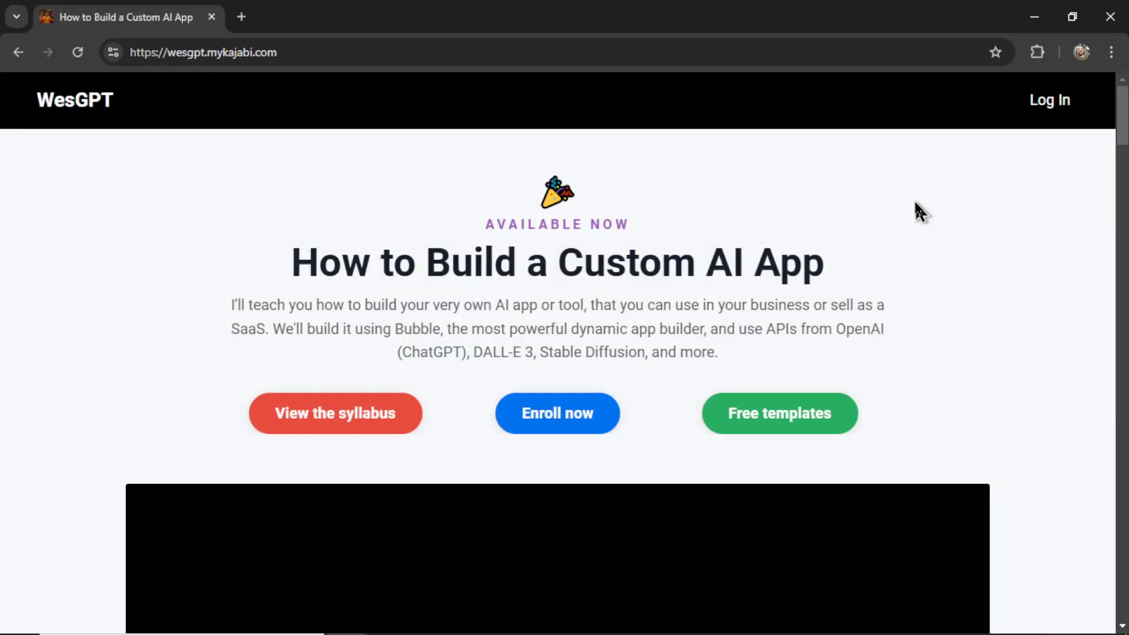